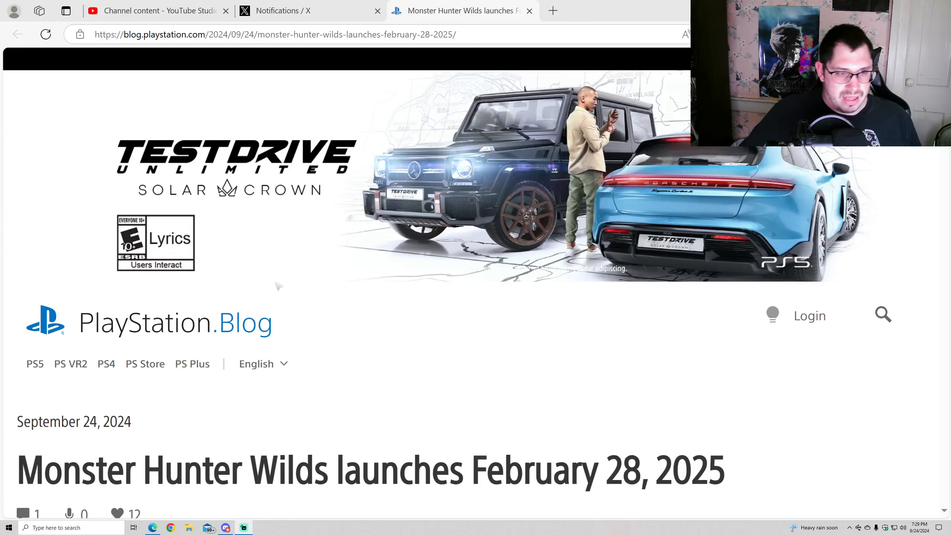
Scroll past the ad banner so the article title, date and top of the key art show
scroll(down, 3)
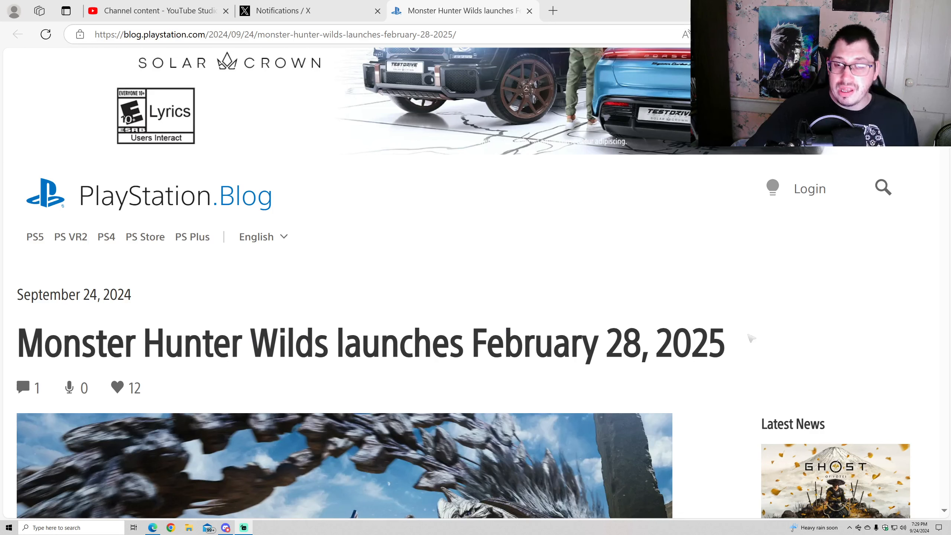
mouse_move(616, 265)
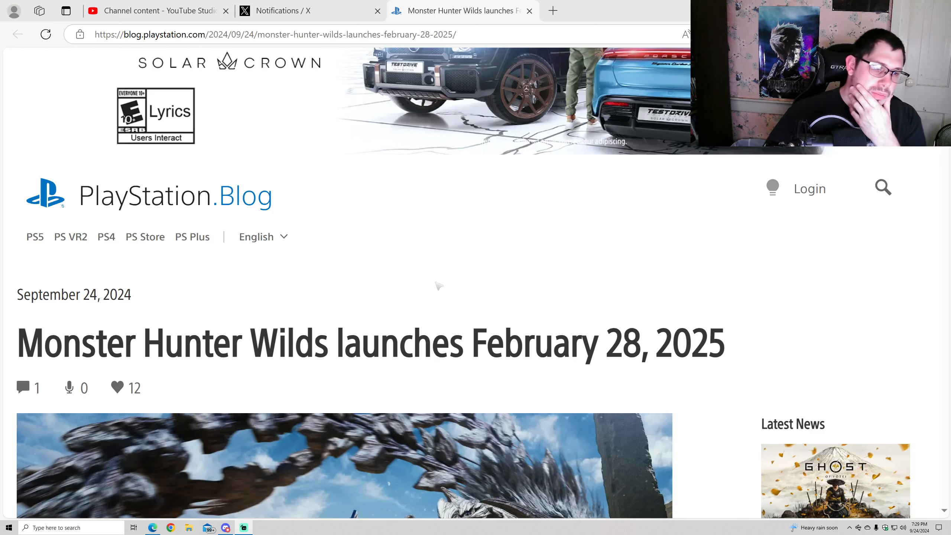
Scroll until the hunters-versus-monster key art fills the page with the trailer line beneath
scroll(down, 3)
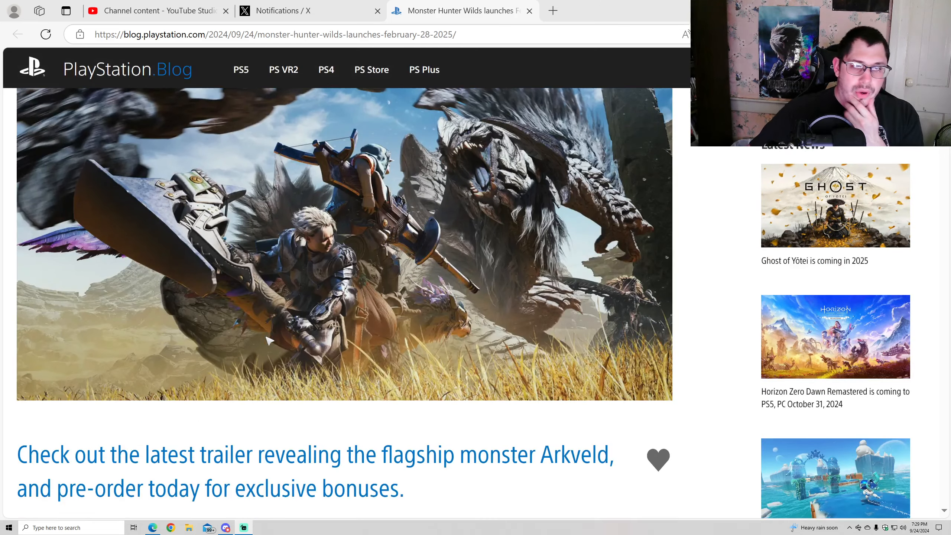
scroll(up, 3)
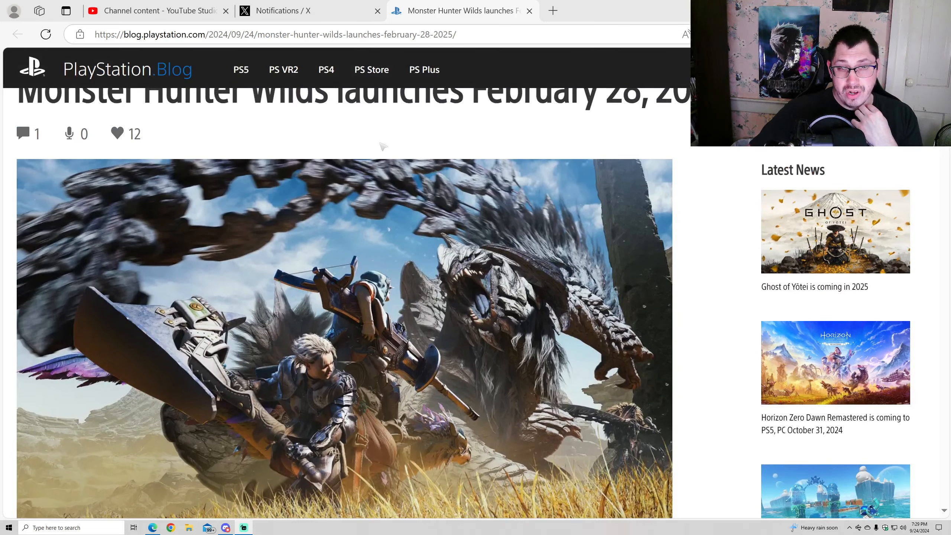
mouse_move(378, 140)
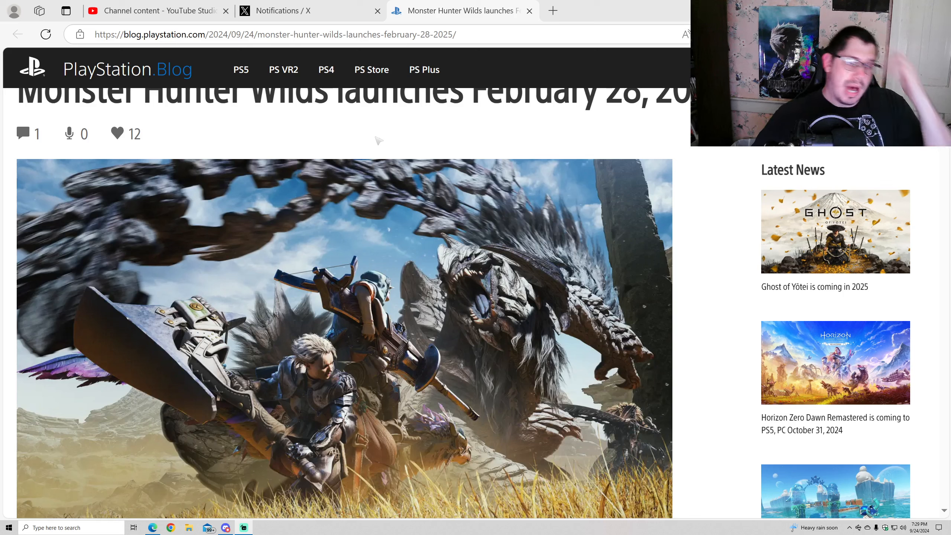
scroll(down, 3)
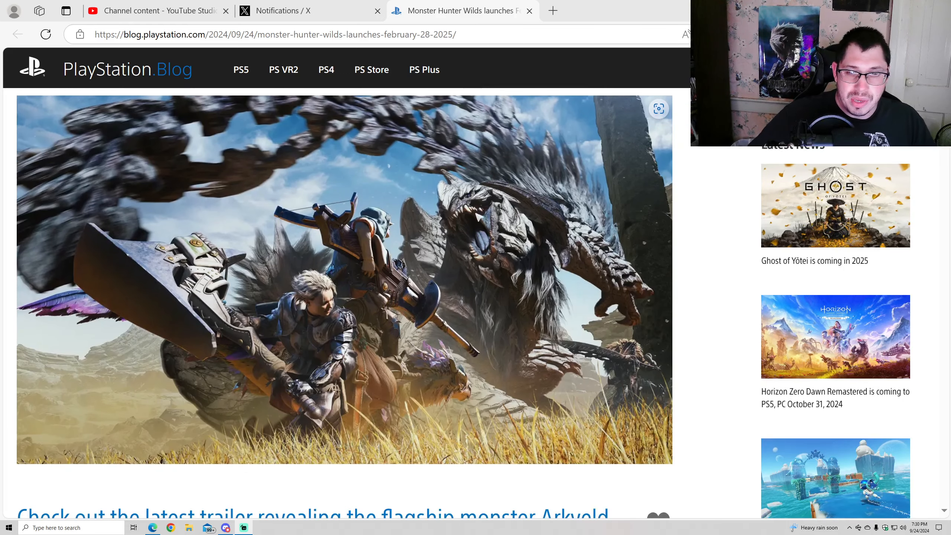
mouse_move(473, 225)
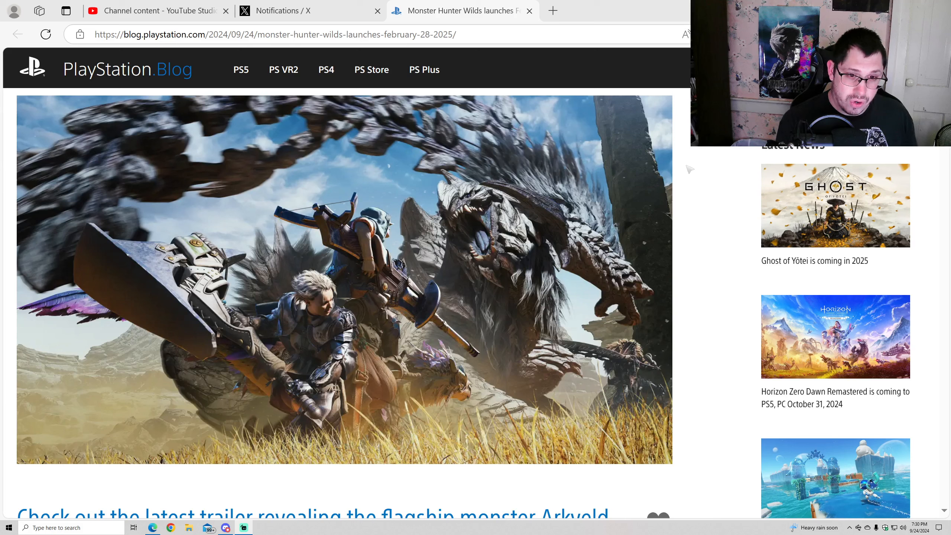
mouse_move(623, 158)
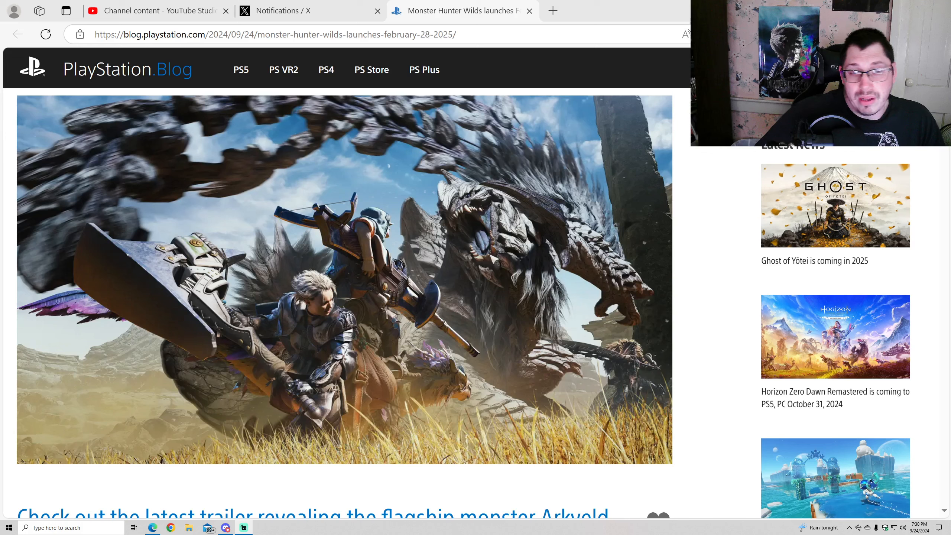
scroll(down, 3)
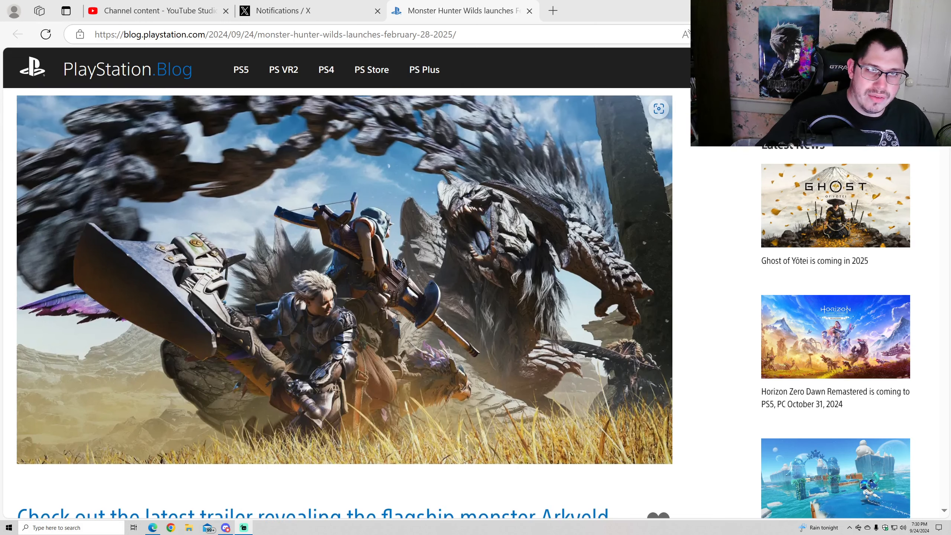
Scroll to the Arkveld trailer and pre-order subheading, Capcom credit and opening paragraphs
scroll(down, 3)
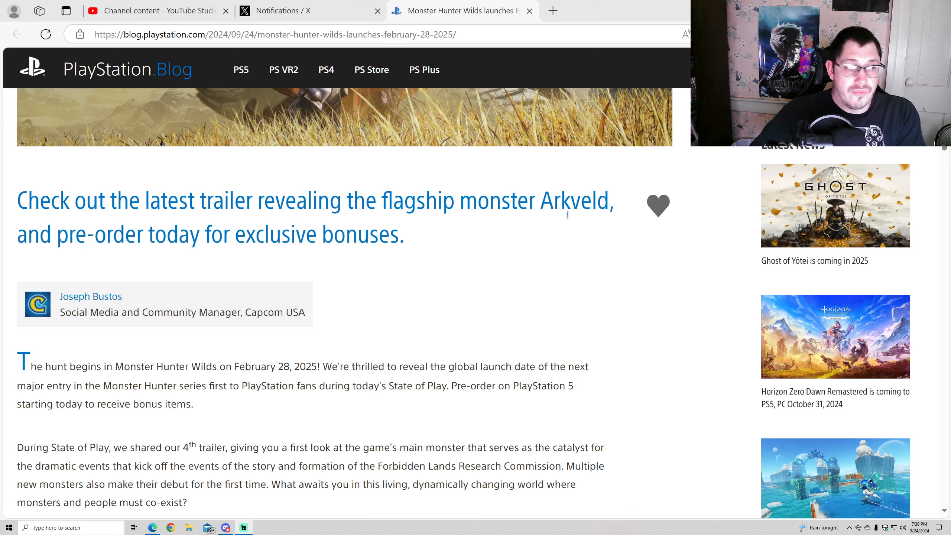
mouse_move(503, 225)
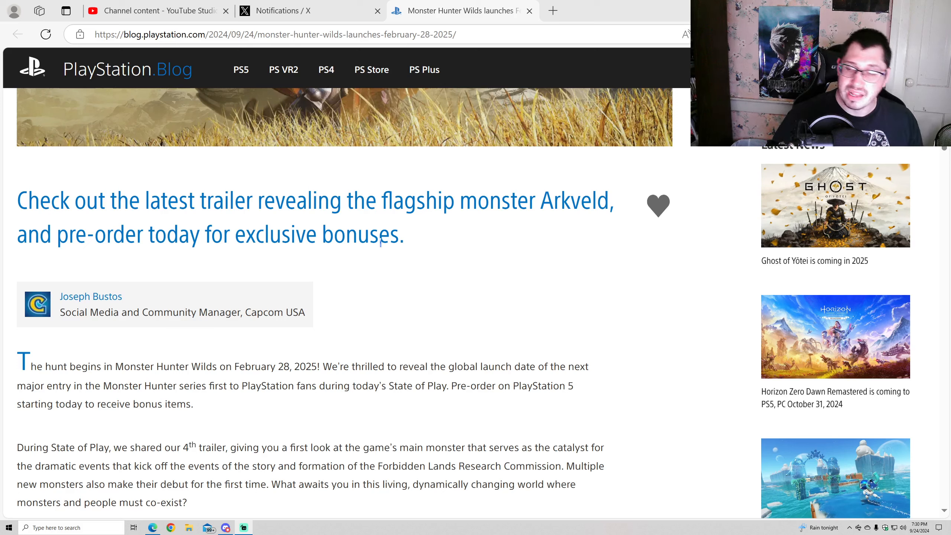
mouse_move(222, 267)
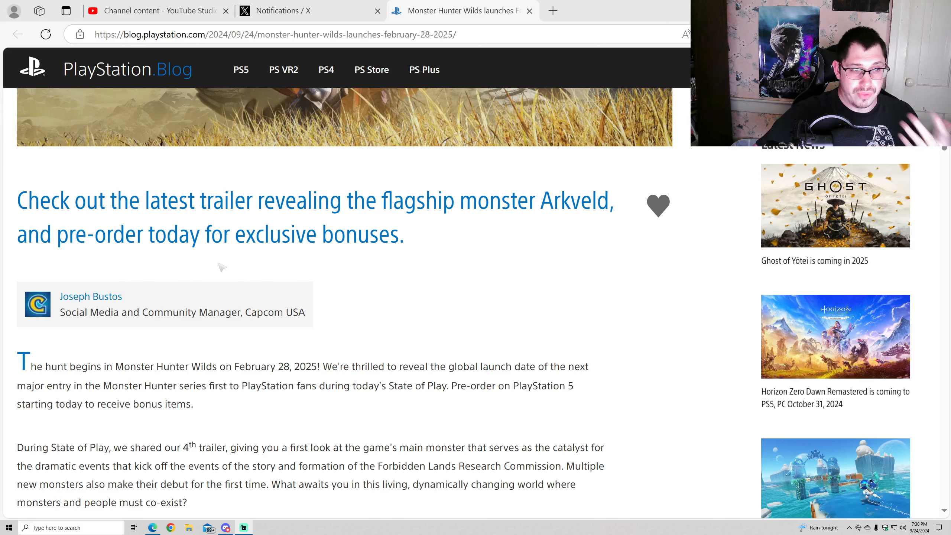
mouse_move(552, 220)
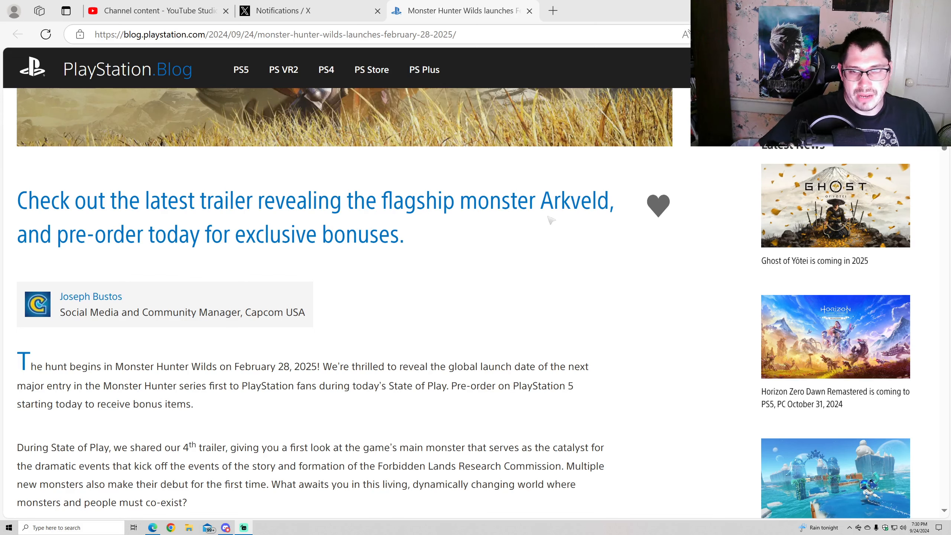
scroll(up, 3)
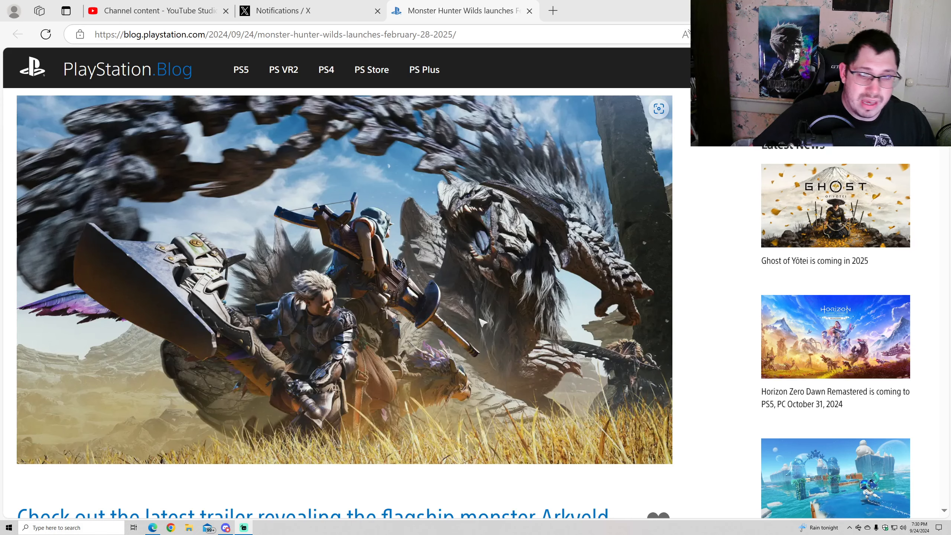
scroll(down, 3)
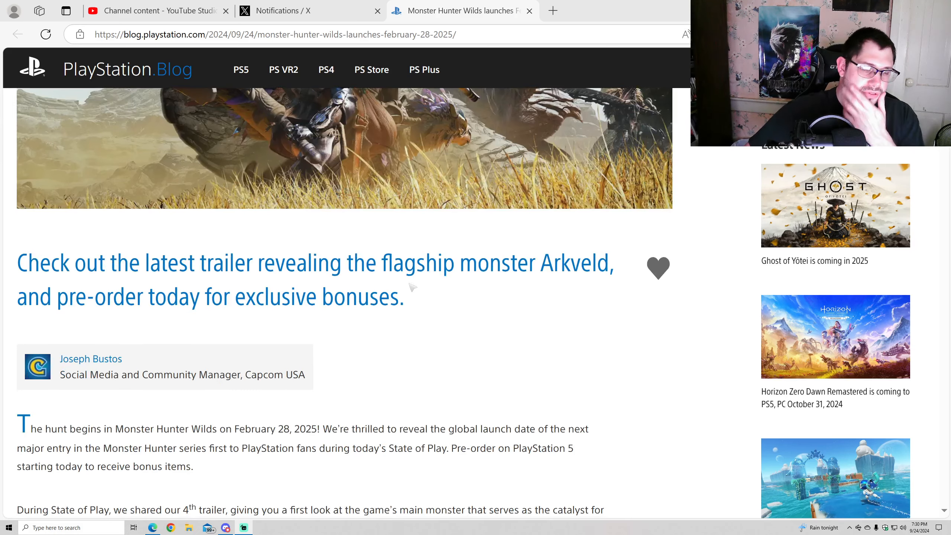
Scroll so the State of Play fourth-trailer paragraph is fully readable above the embedded image
scroll(down, 3)
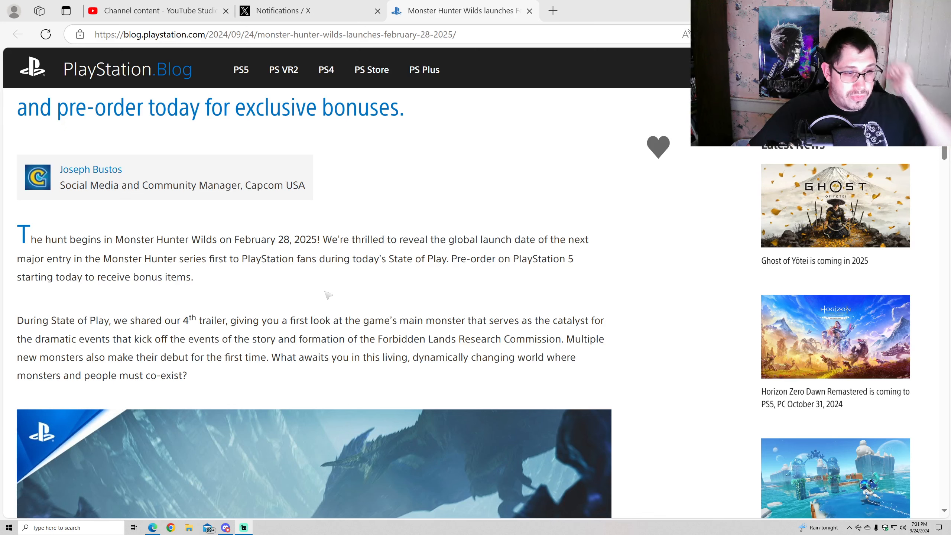
mouse_move(278, 289)
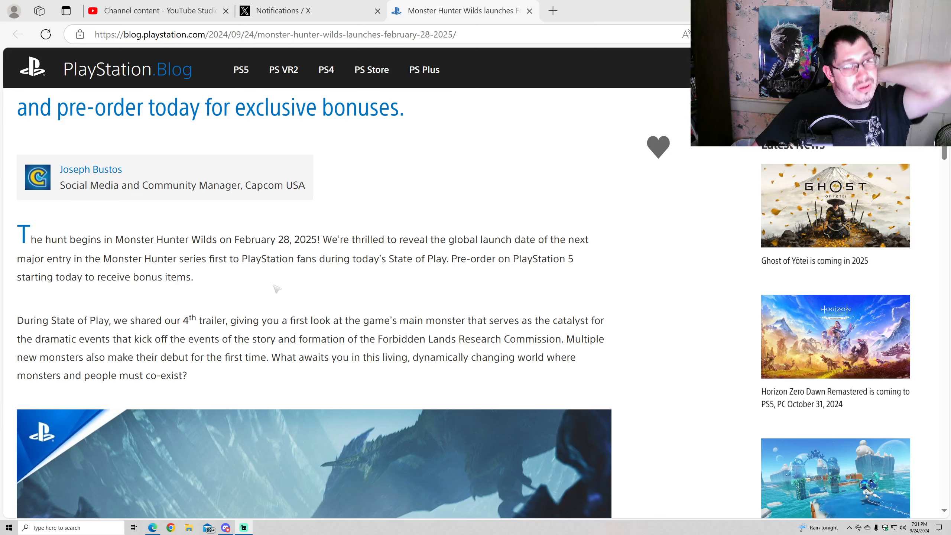
mouse_move(217, 202)
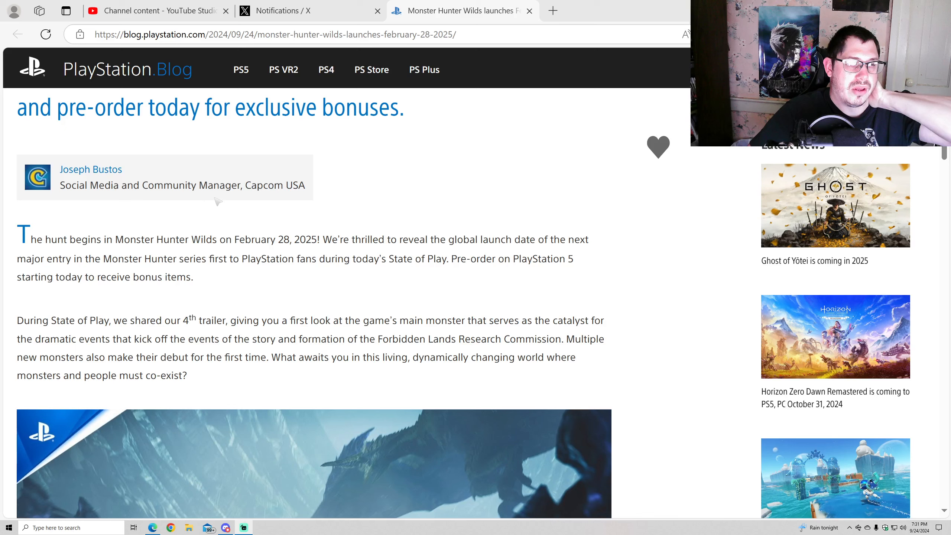
mouse_move(187, 160)
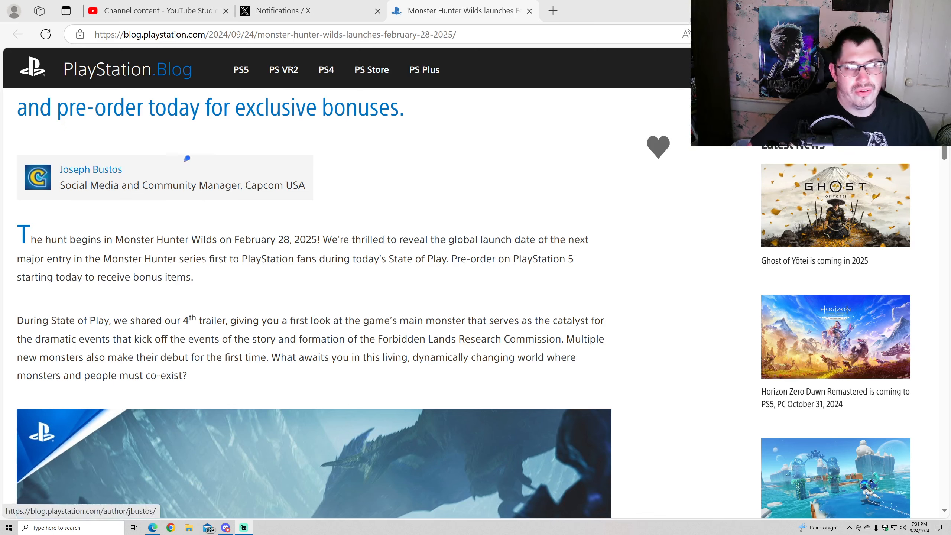
mouse_move(316, 178)
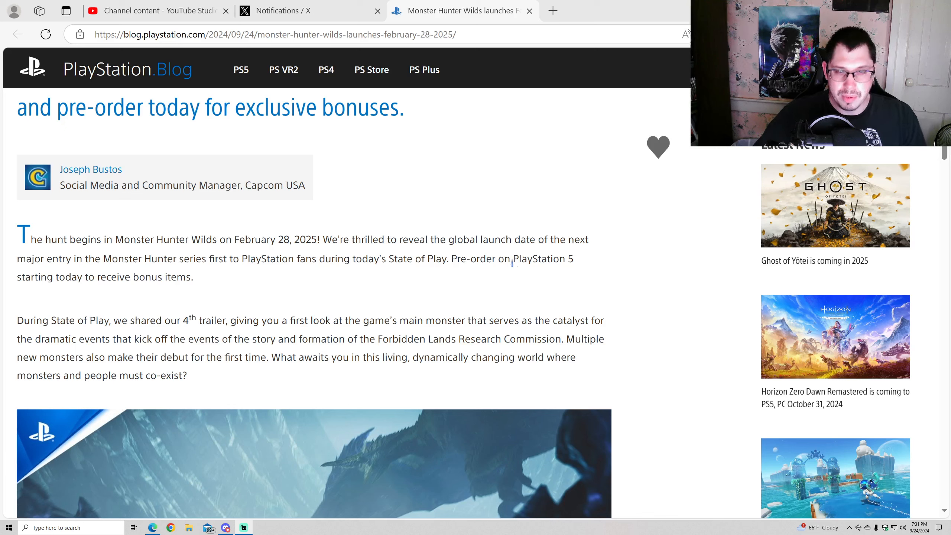
mouse_move(111, 300)
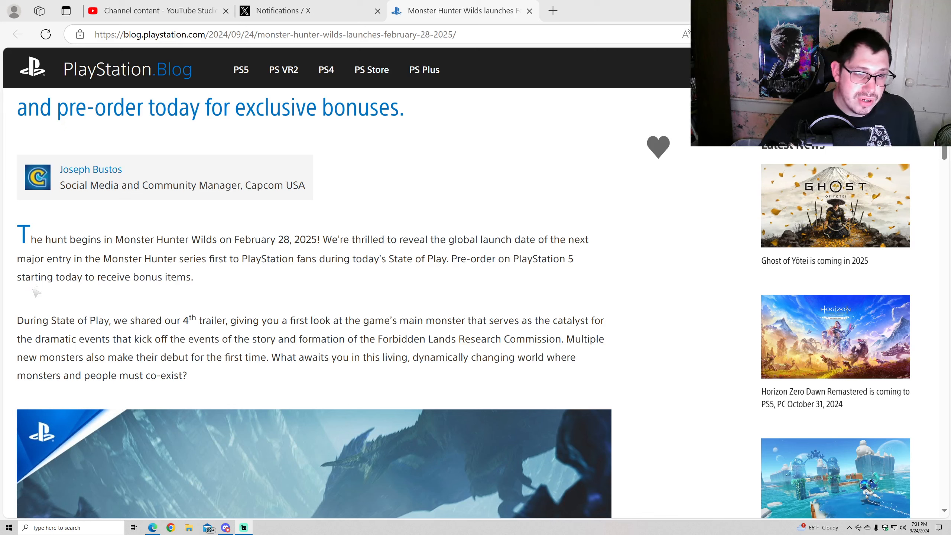
mouse_move(85, 295)
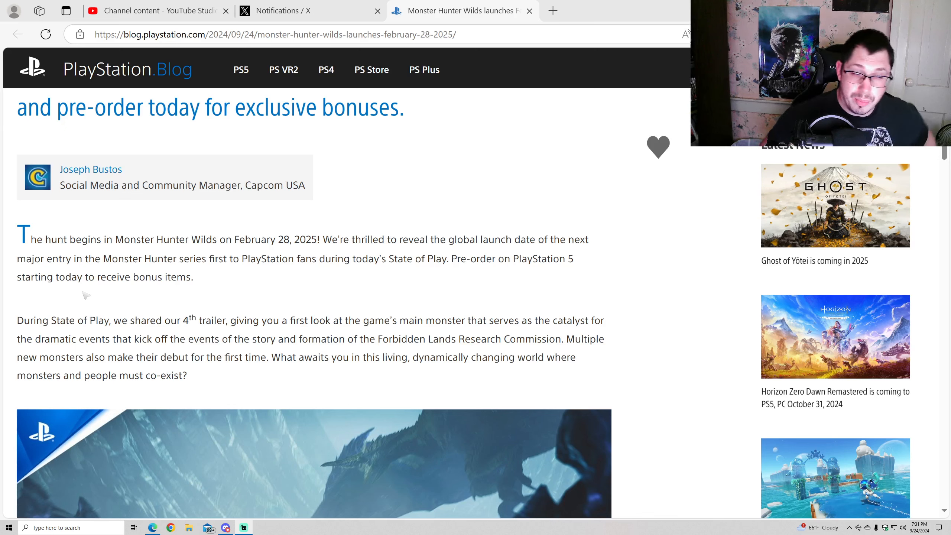
mouse_move(124, 310)
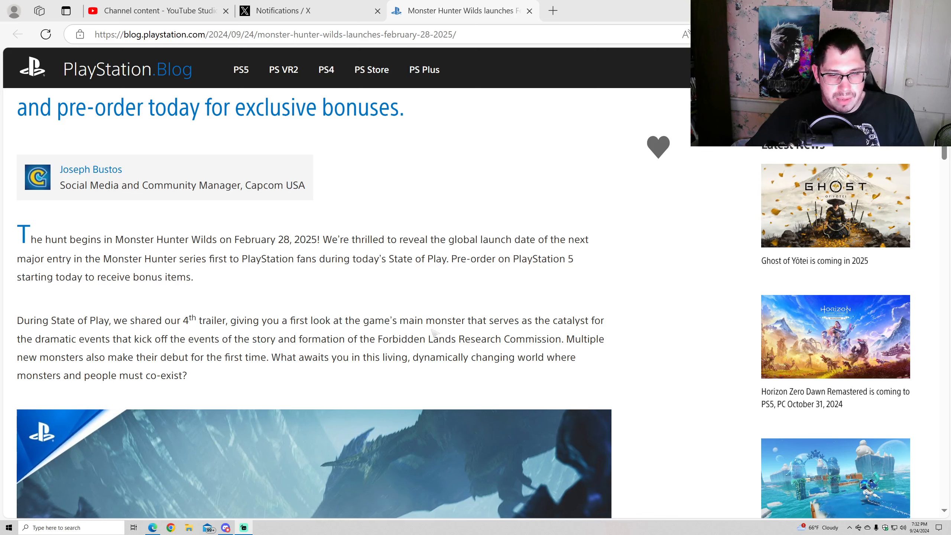
mouse_move(322, 349)
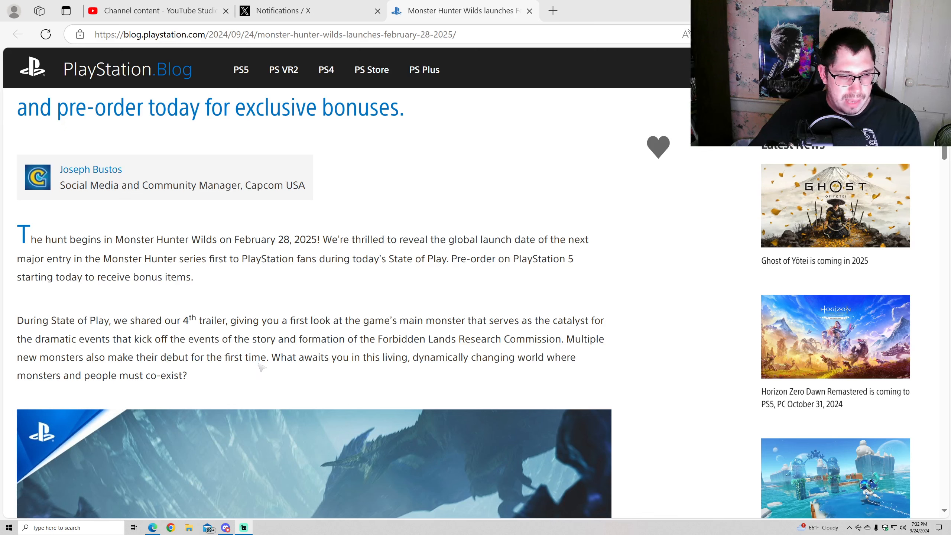
mouse_move(435, 370)
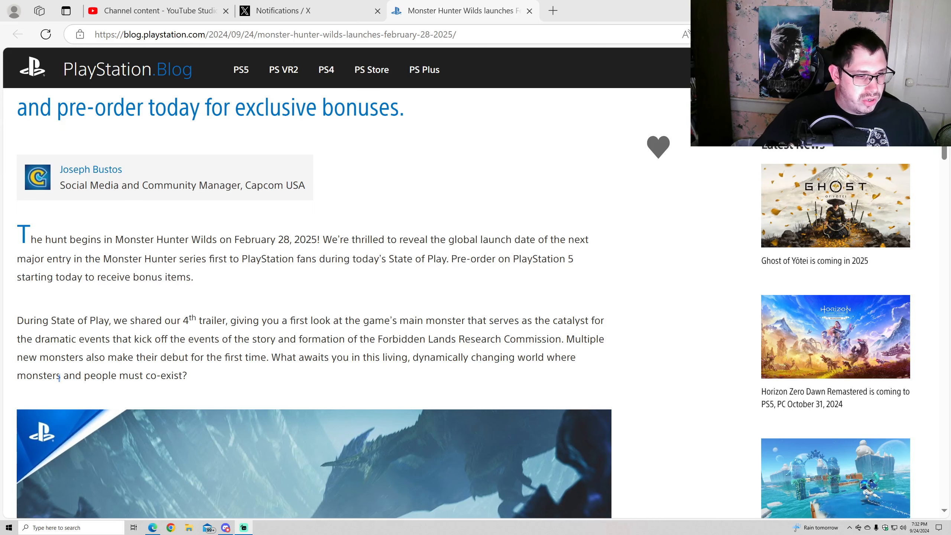
Scroll past the embedded trailer to the 'Introducing the flagship monster, Arkveld' heading and image
scroll(down, 3)
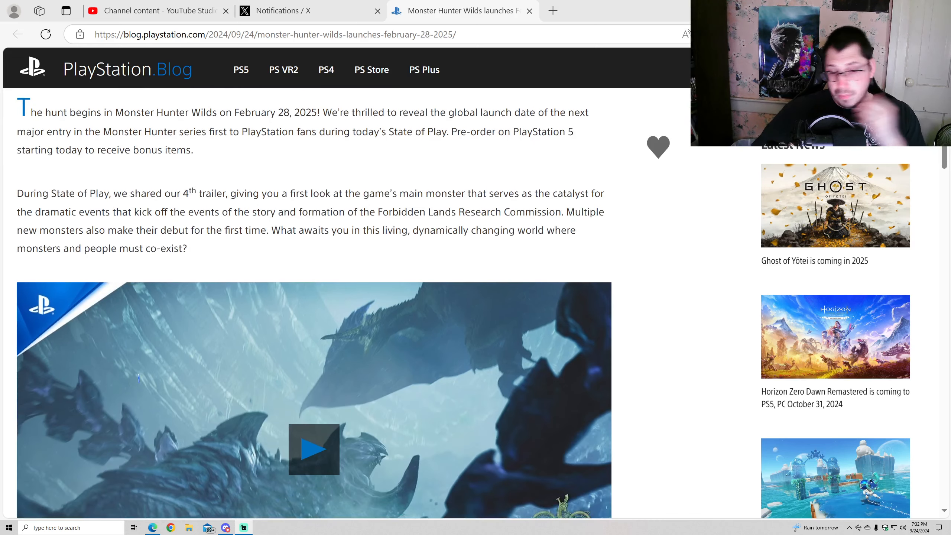
scroll(down, 3)
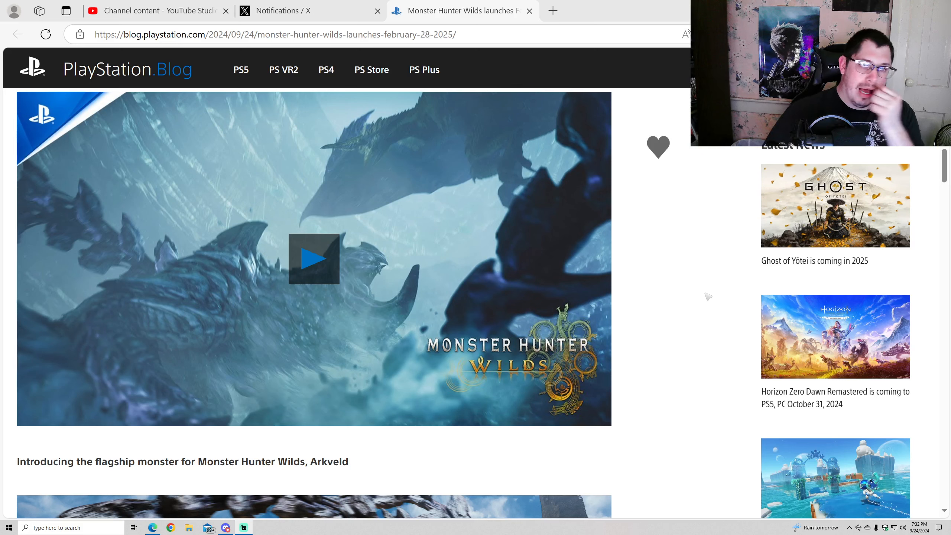
mouse_move(627, 299)
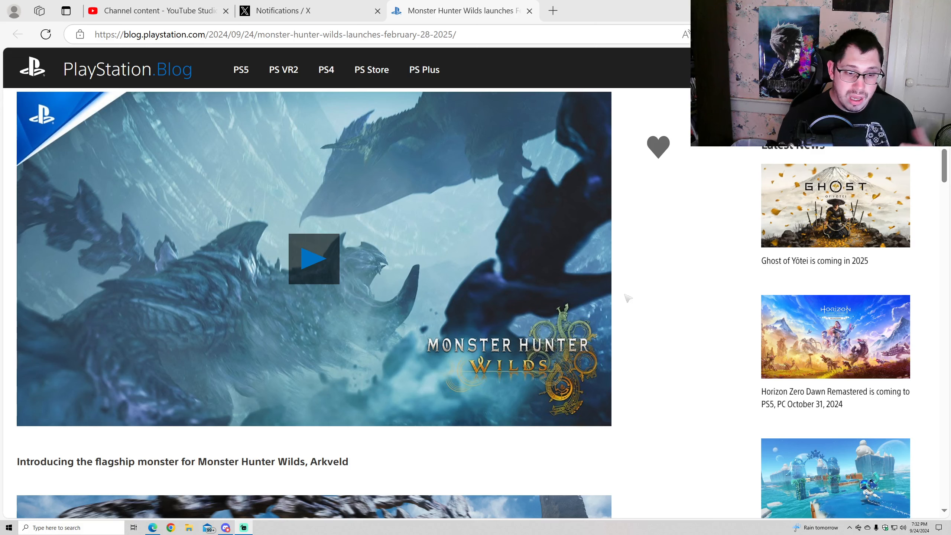
mouse_move(642, 287)
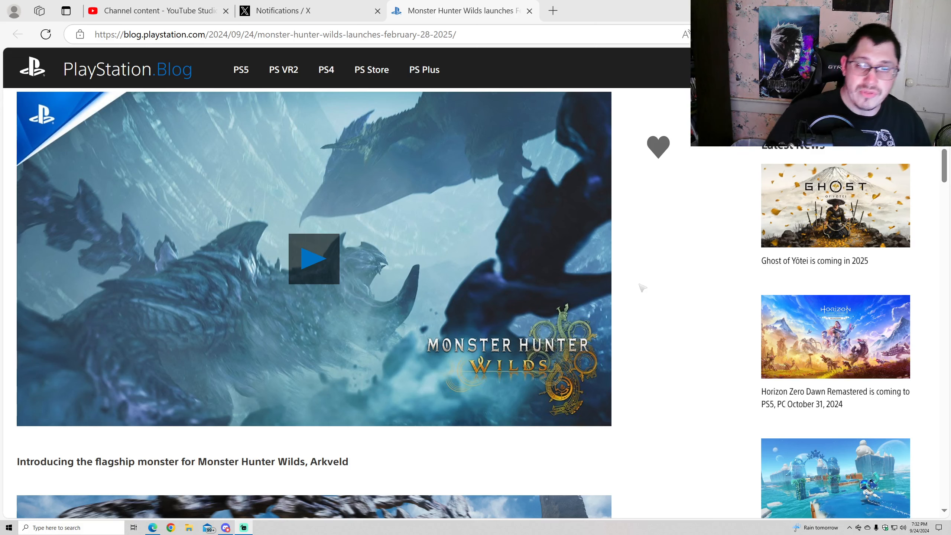
scroll(down, 3)
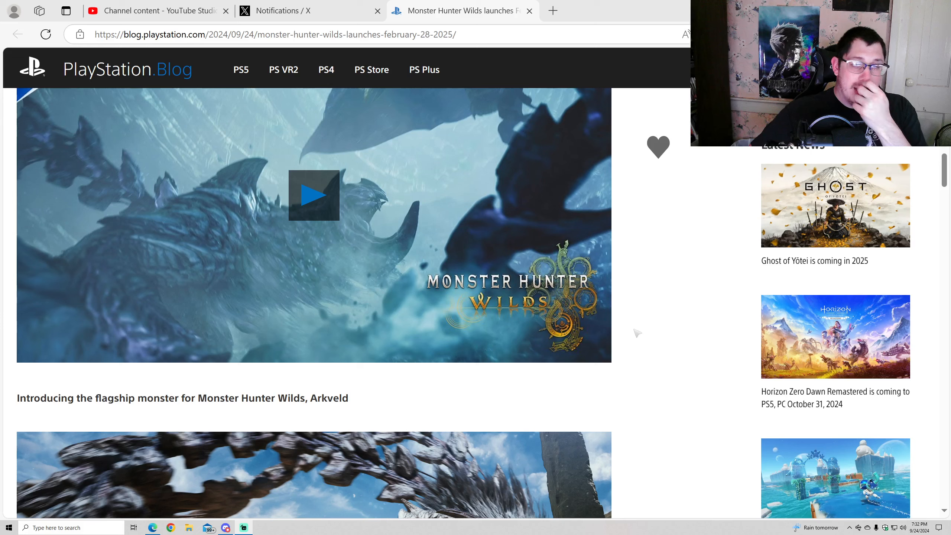
mouse_move(628, 379)
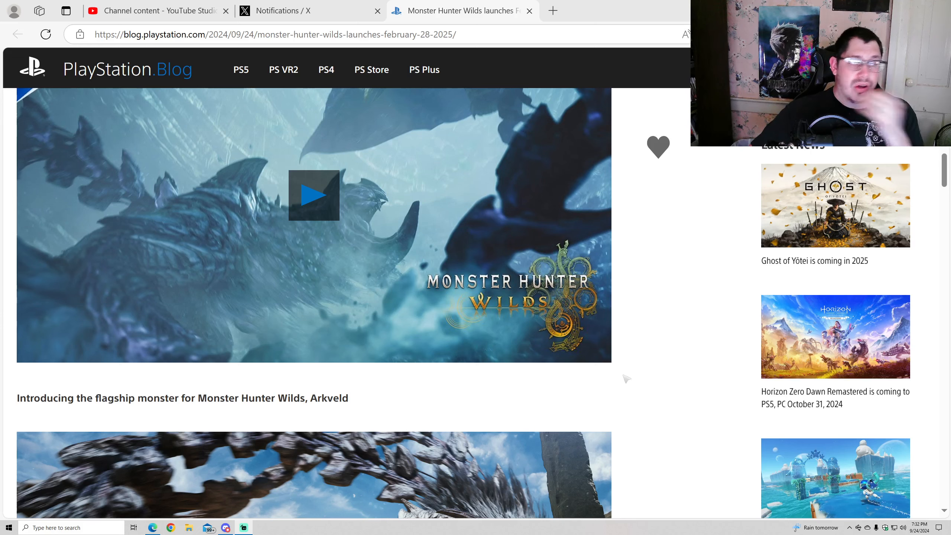
scroll(down, 3)
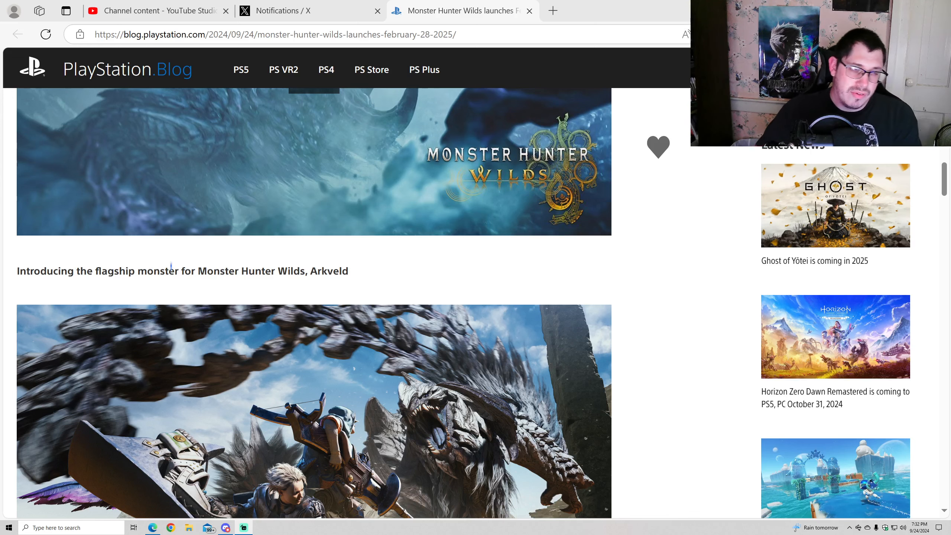
Scroll through the Arkveld section's two images and description down to the Prologue heading
scroll(down, 3)
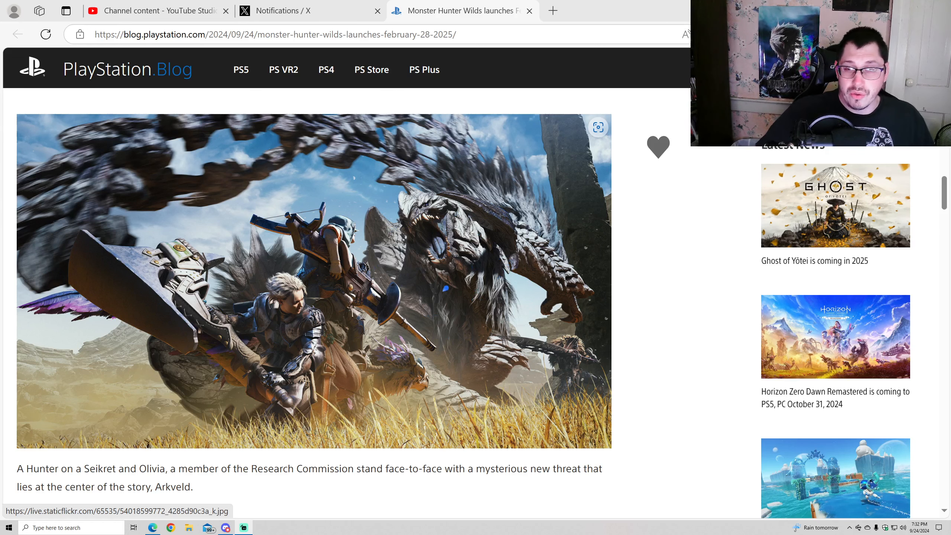
scroll(down, 3)
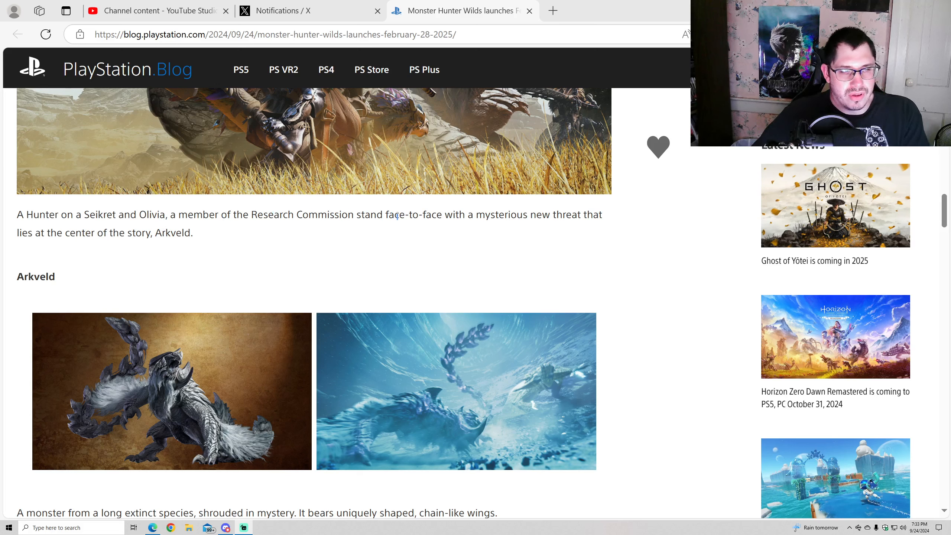
mouse_move(429, 235)
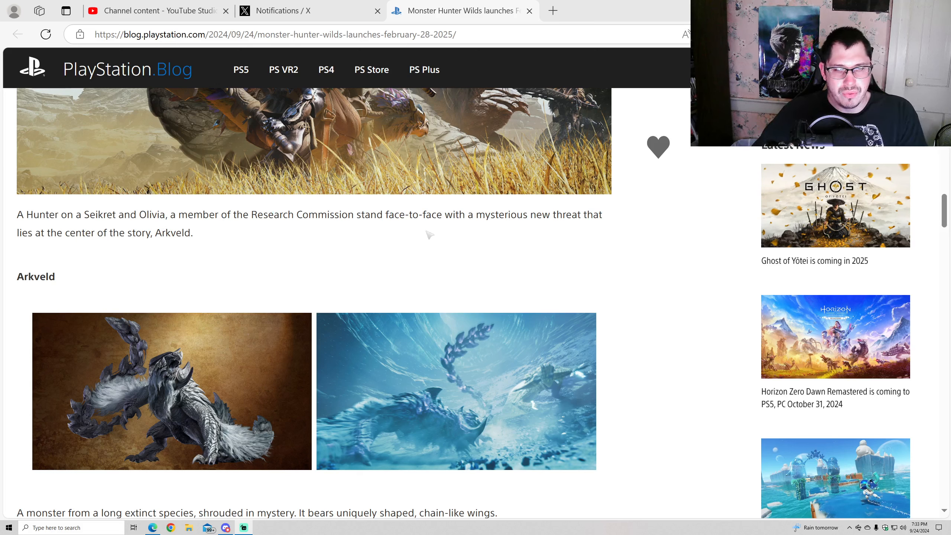
mouse_move(126, 265)
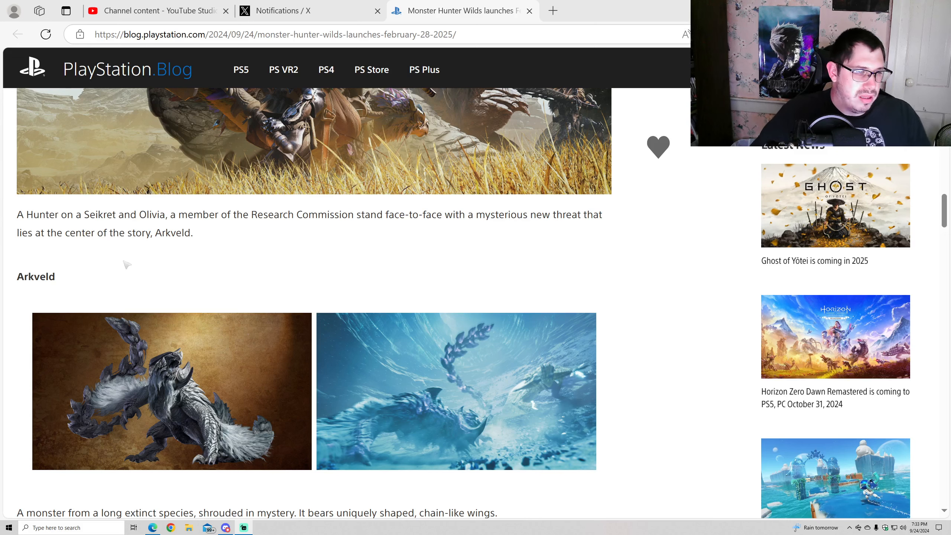
scroll(down, 3)
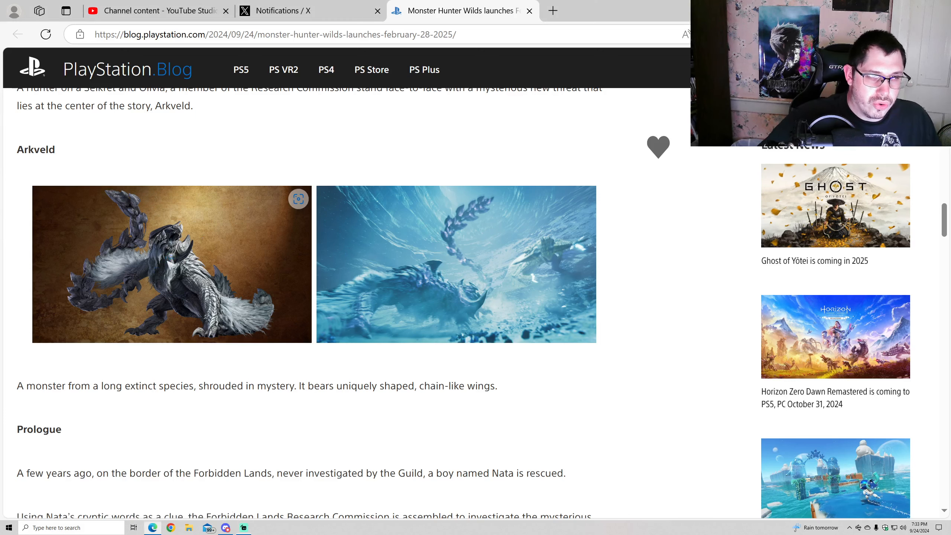
click(172, 264)
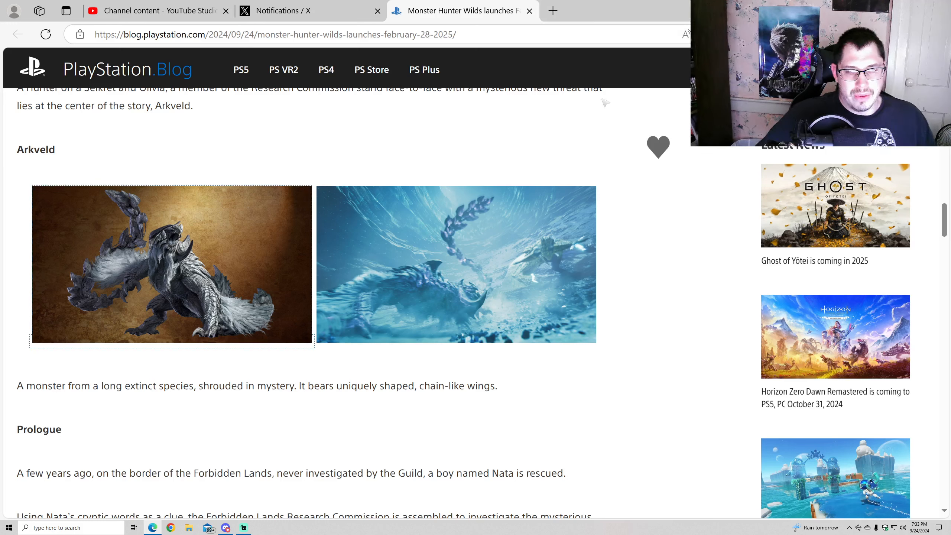
click(456, 264)
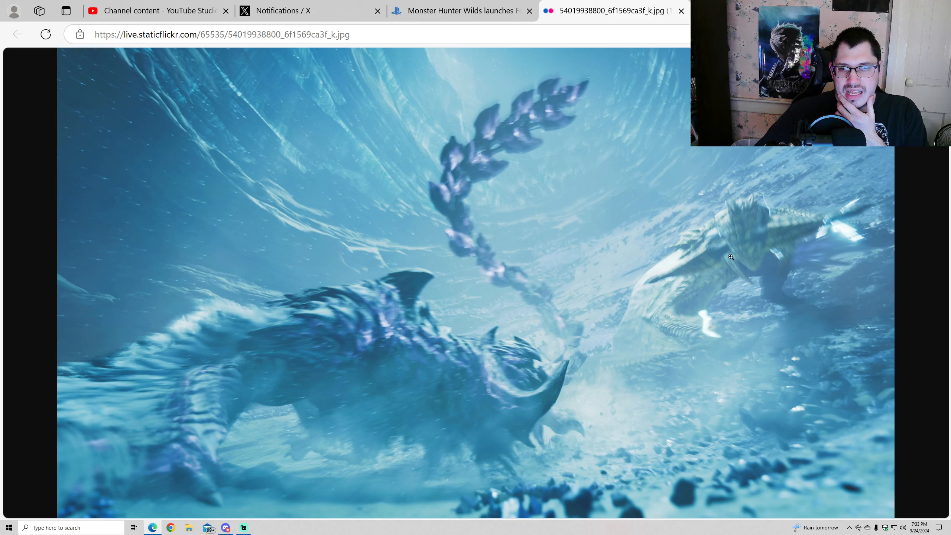
mouse_move(695, 176)
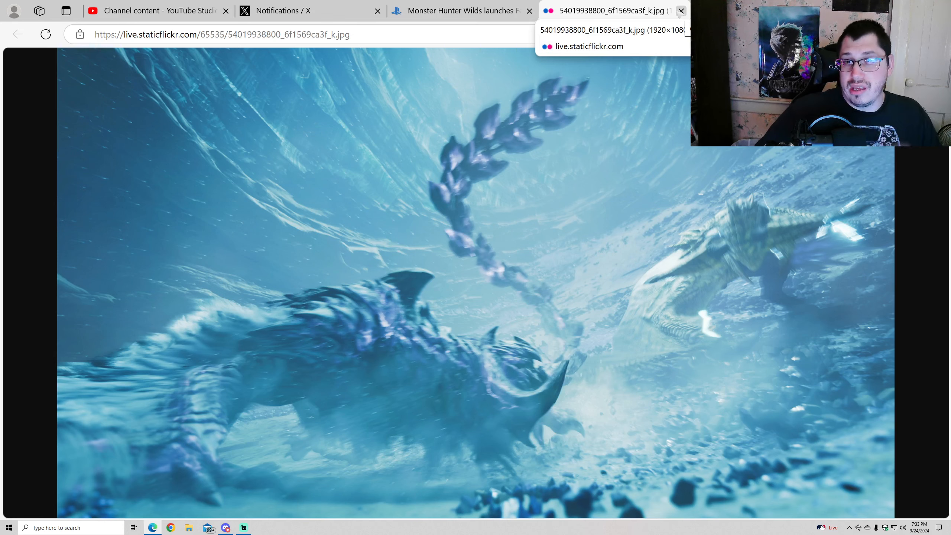
click(681, 10)
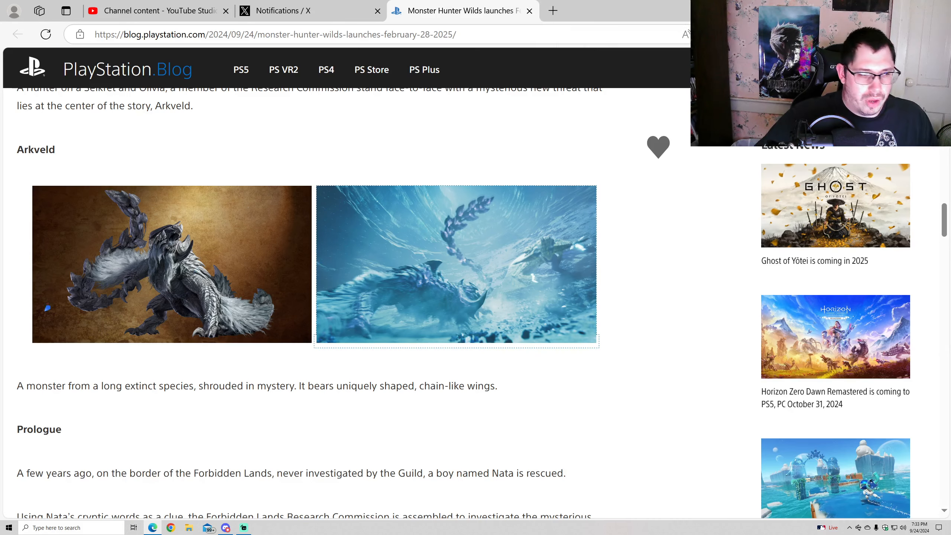
Scroll through the Prologue about Nata, the research units, Erik and Werner to the Scarlet Forest heading
scroll(down, 3)
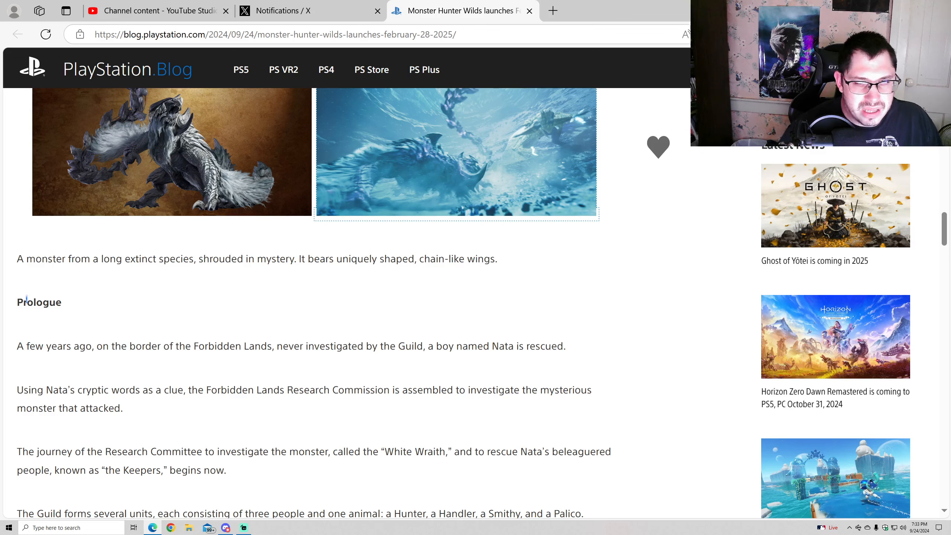
mouse_move(485, 271)
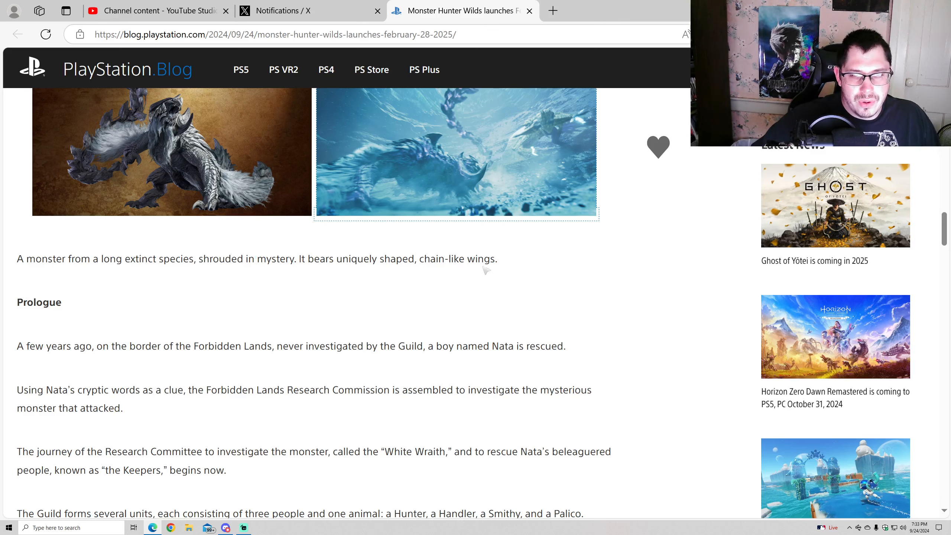
scroll(down, 3)
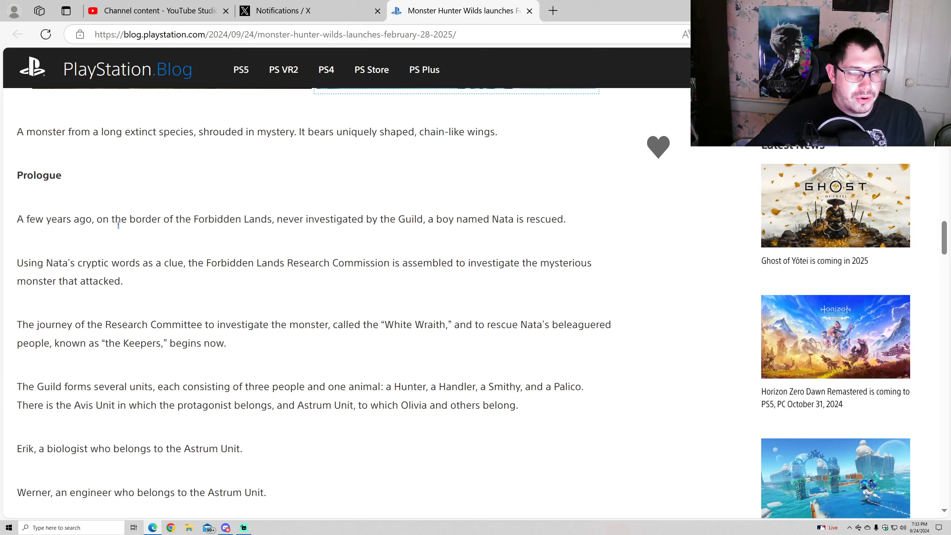
mouse_move(361, 243)
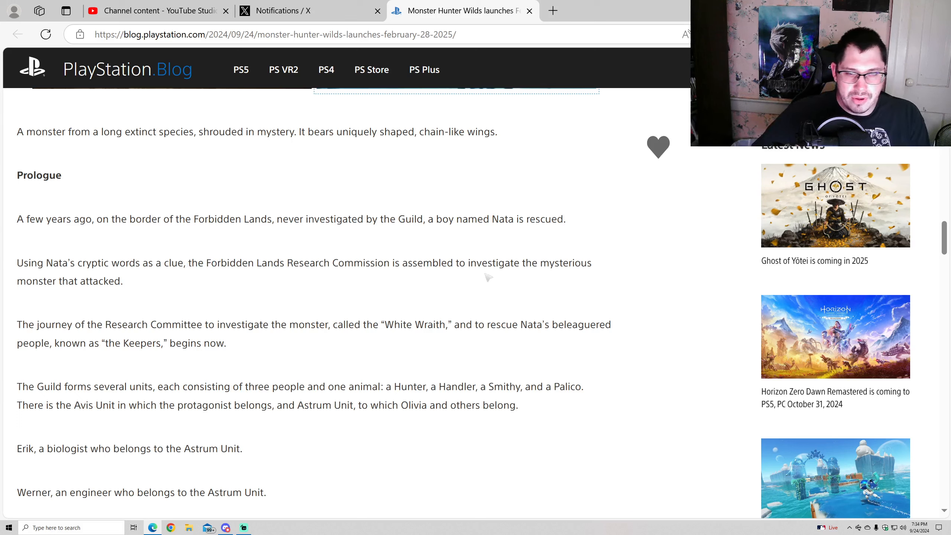
mouse_move(71, 310)
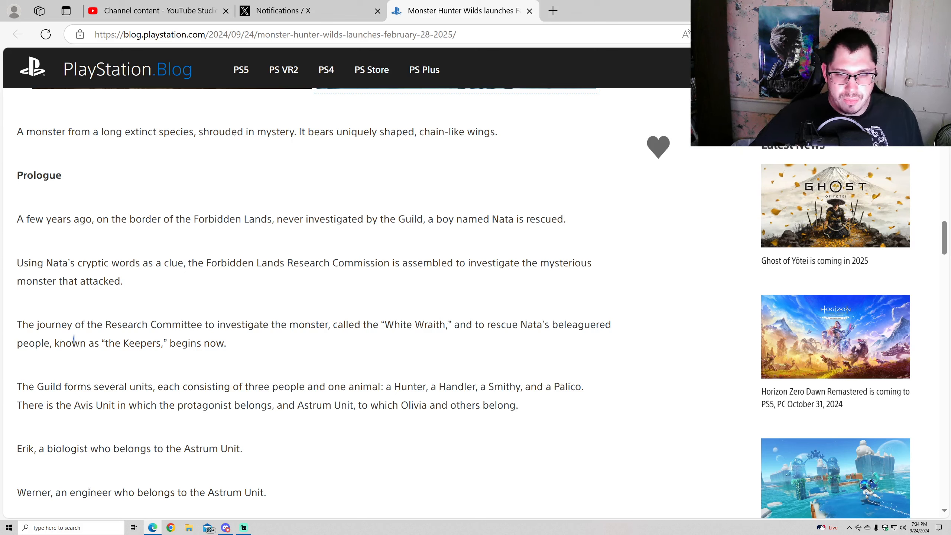
mouse_move(68, 357)
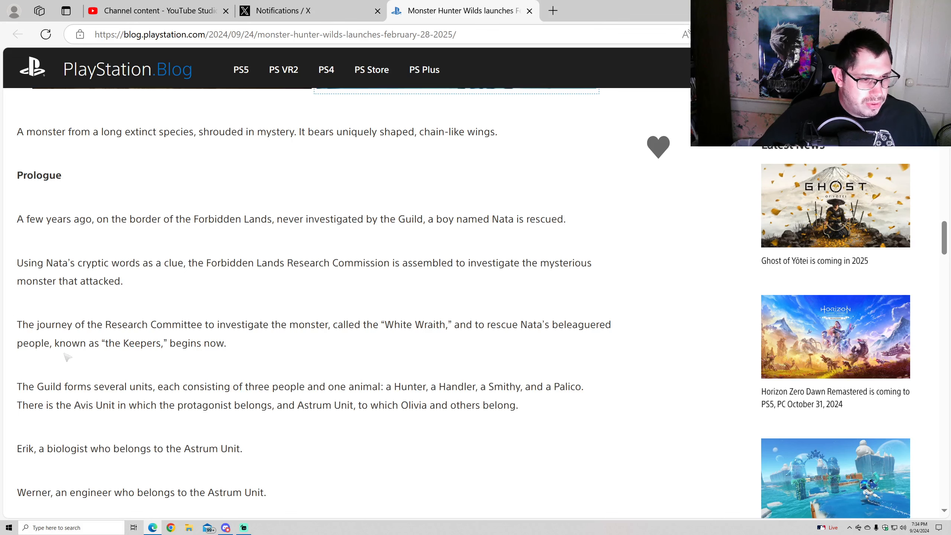
mouse_move(100, 369)
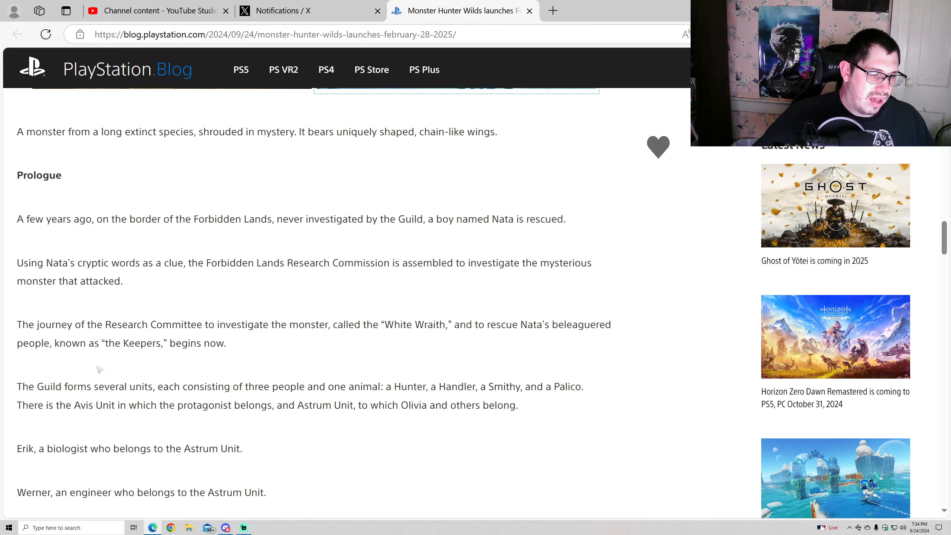
scroll(down, 3)
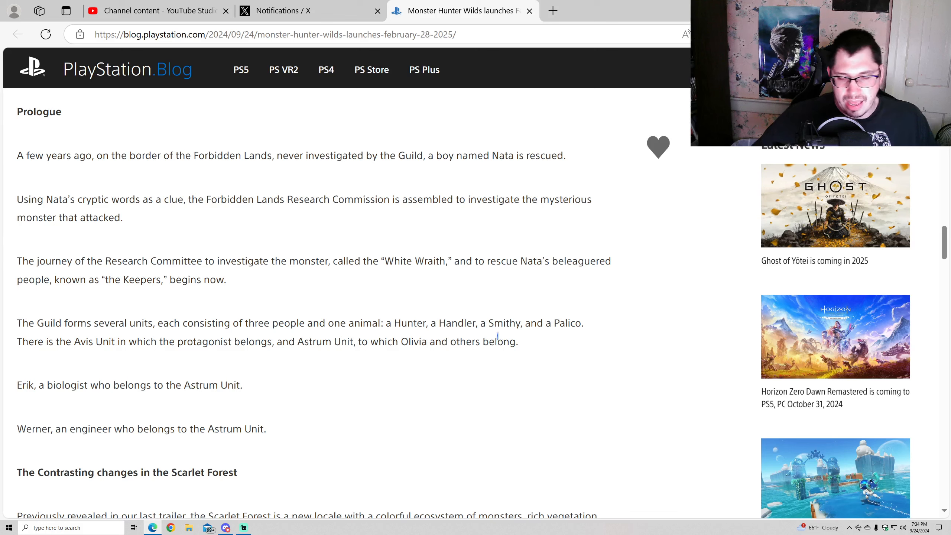
mouse_move(78, 358)
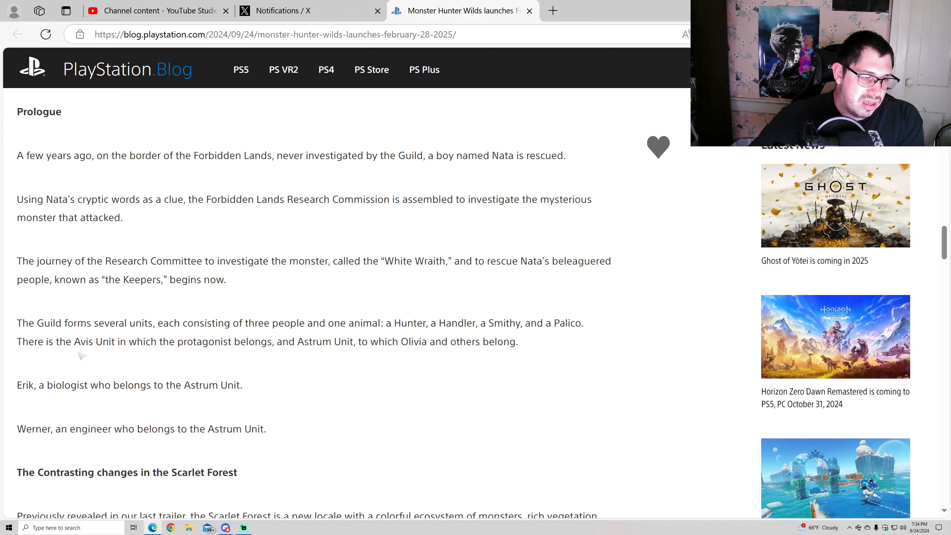
mouse_move(225, 358)
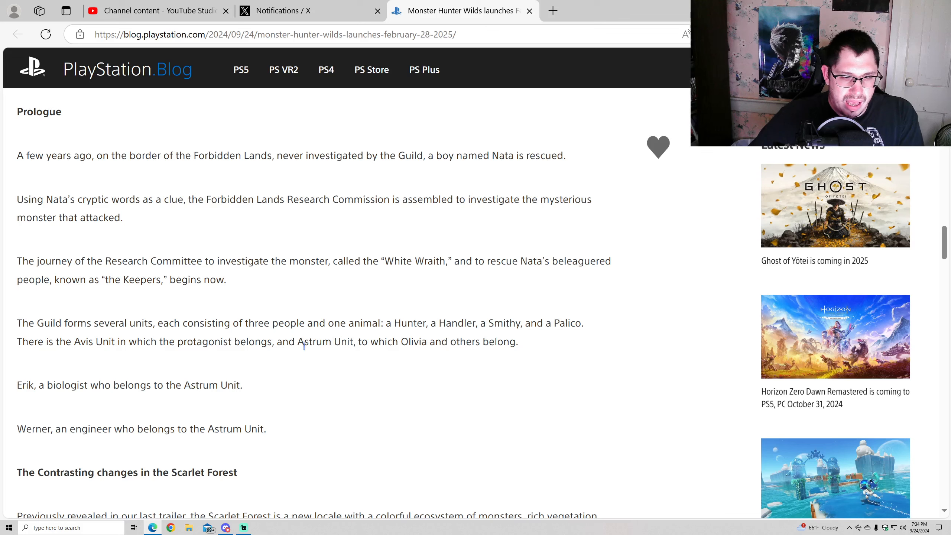
mouse_move(435, 356)
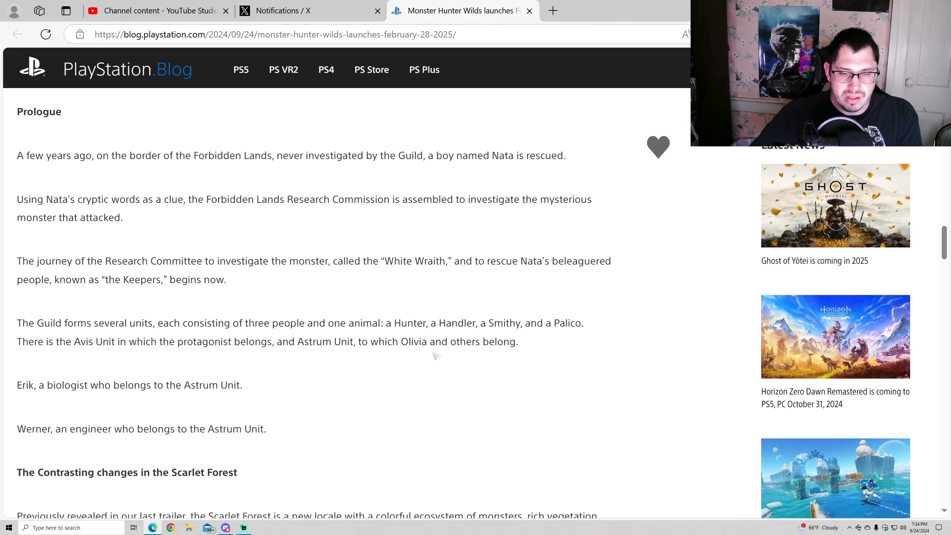
Scroll into the Scarlet Forest section through the Fallow and Downpour descriptions
scroll(down, 3)
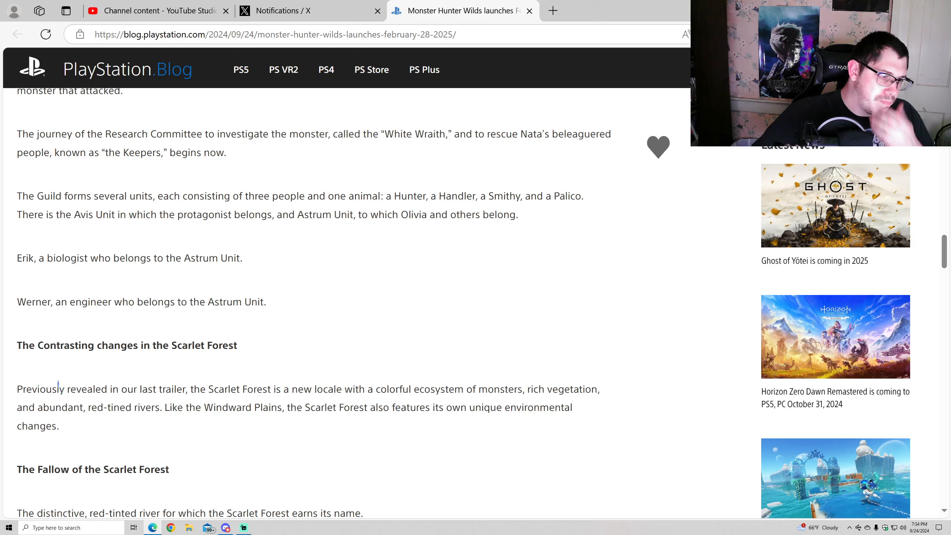
mouse_move(51, 283)
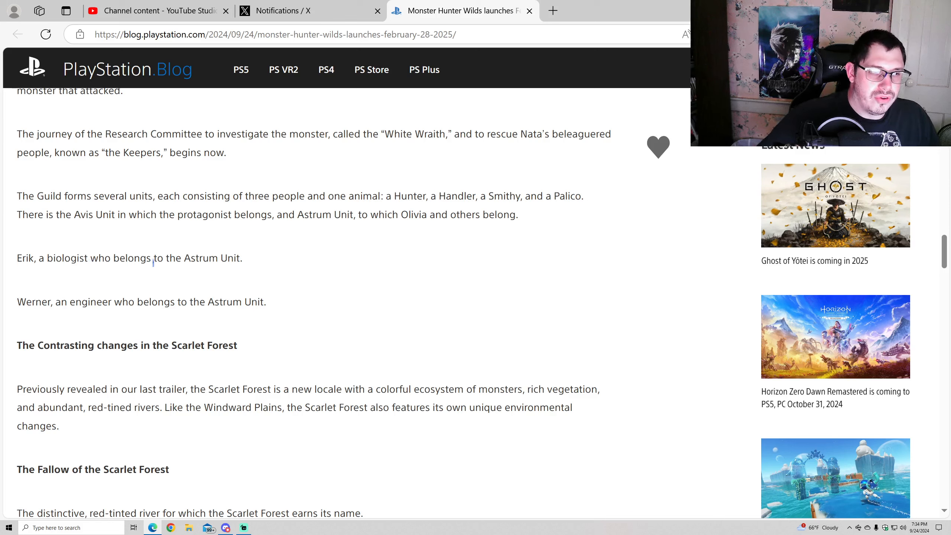
mouse_move(44, 317)
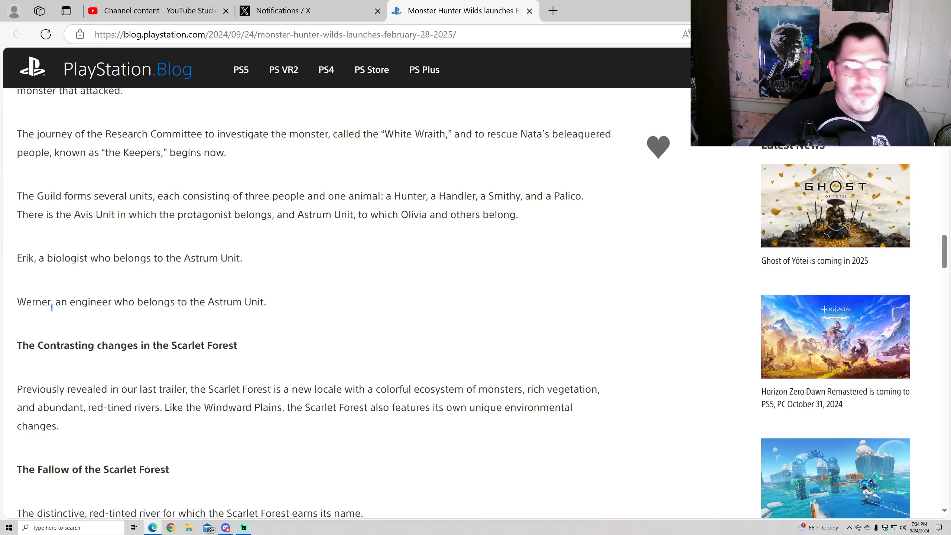
scroll(down, 3)
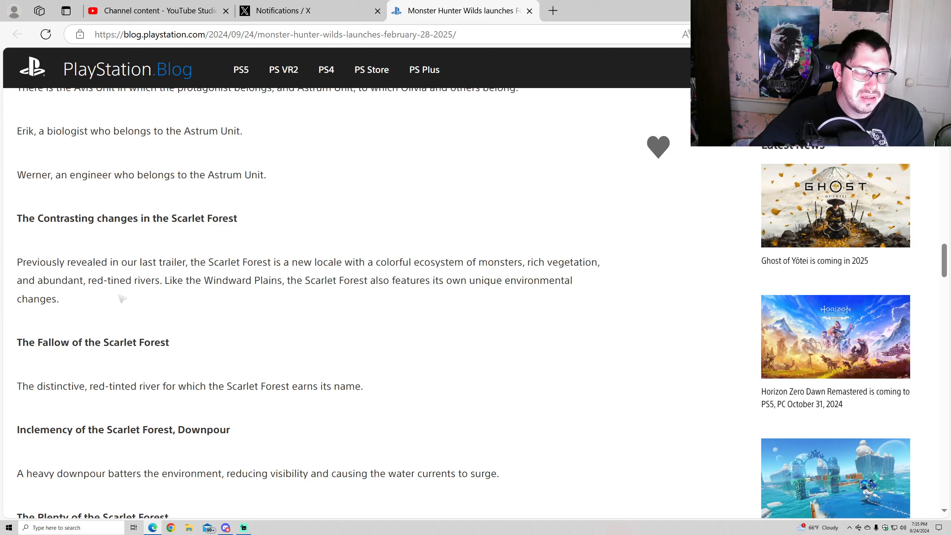
mouse_move(202, 292)
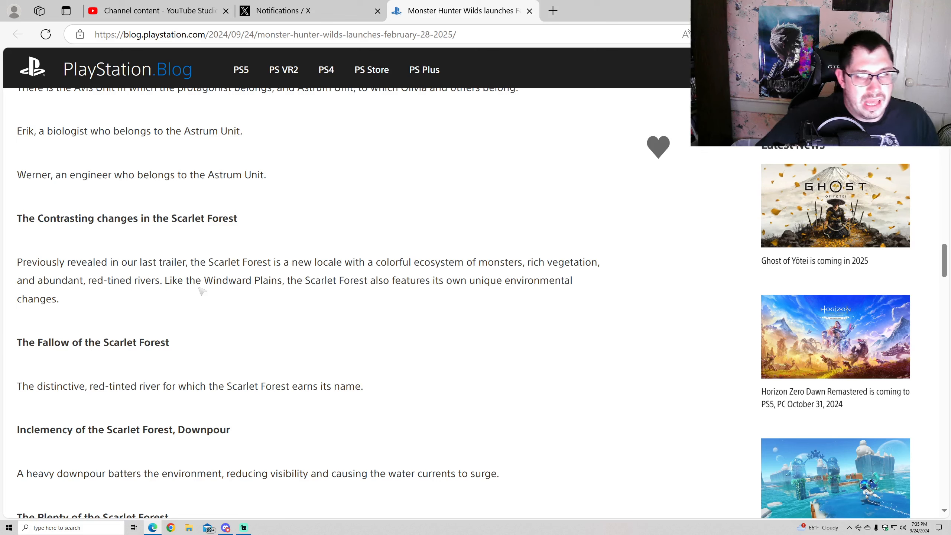
mouse_move(449, 290)
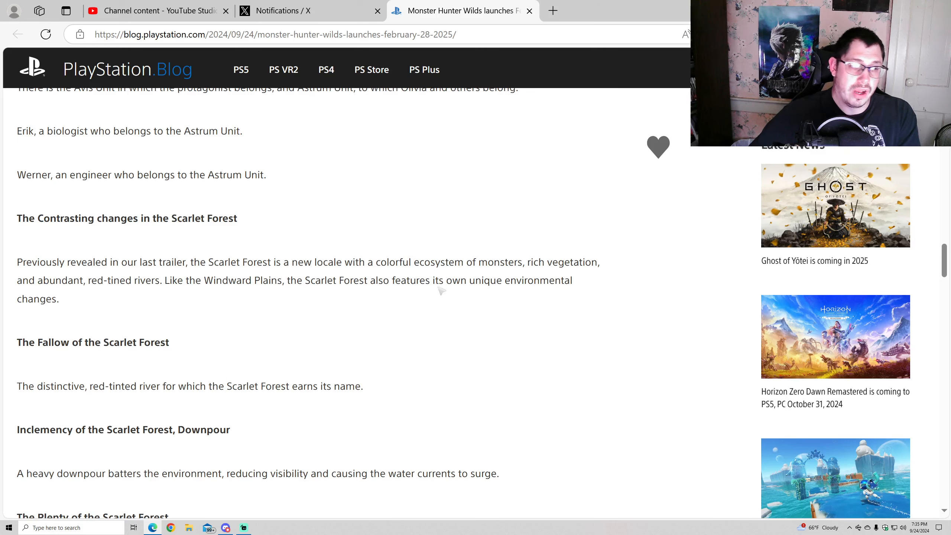
Scroll to The Plenty of the Scarlet Forest and the fishing and rubble-exploring paragraphs
scroll(down, 3)
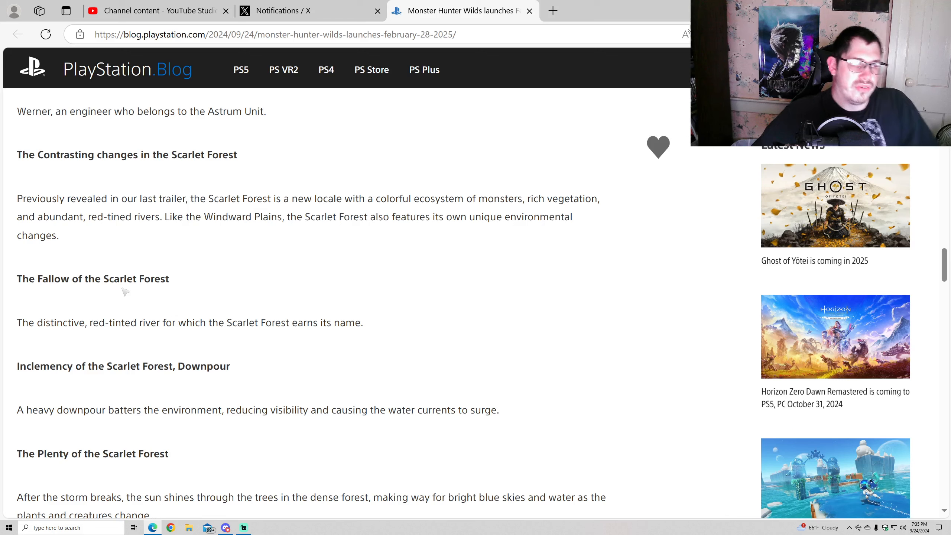
mouse_move(191, 334)
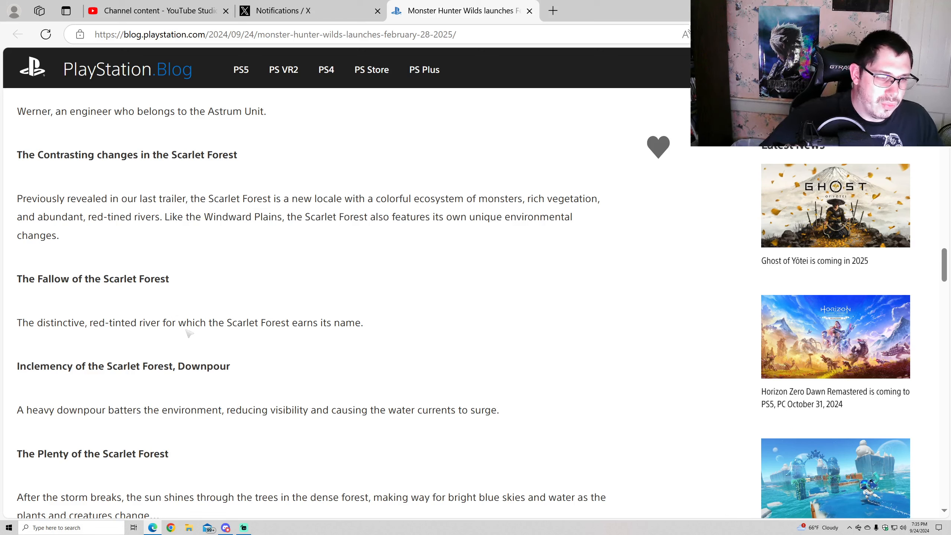
mouse_move(133, 352)
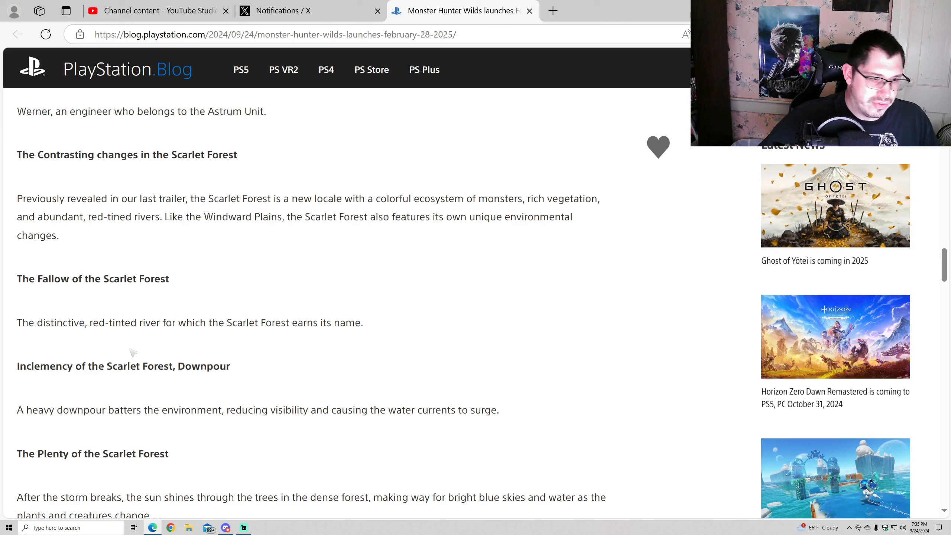
scroll(down, 3)
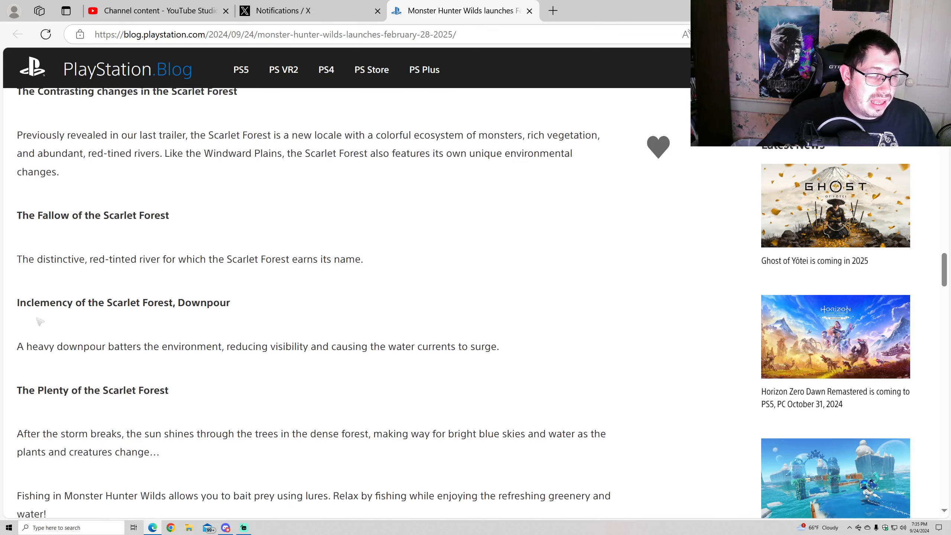
mouse_move(127, 315)
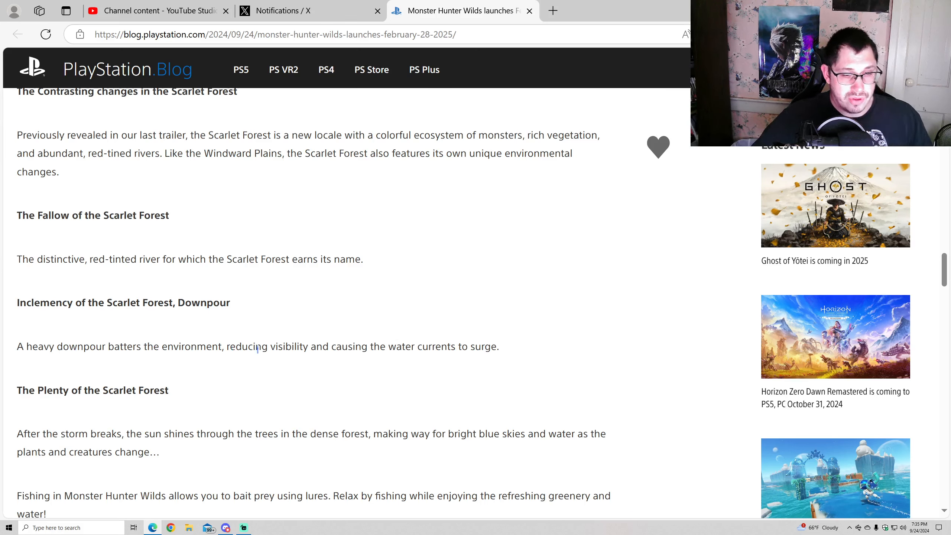
mouse_move(455, 371)
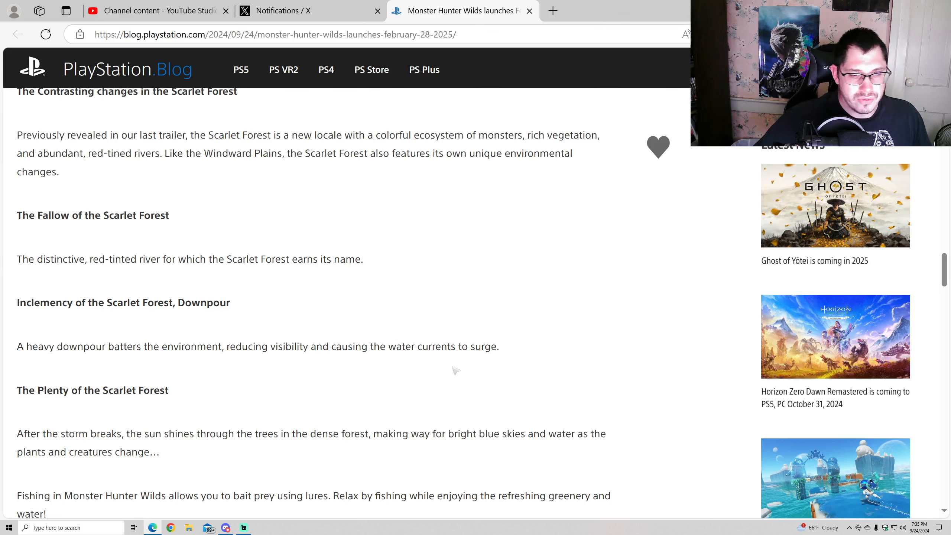
scroll(down, 3)
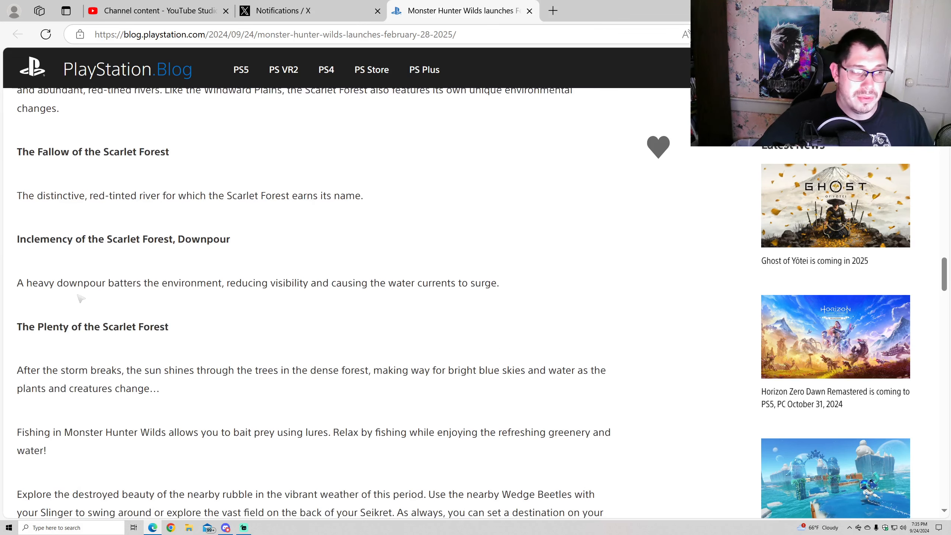
mouse_move(115, 303)
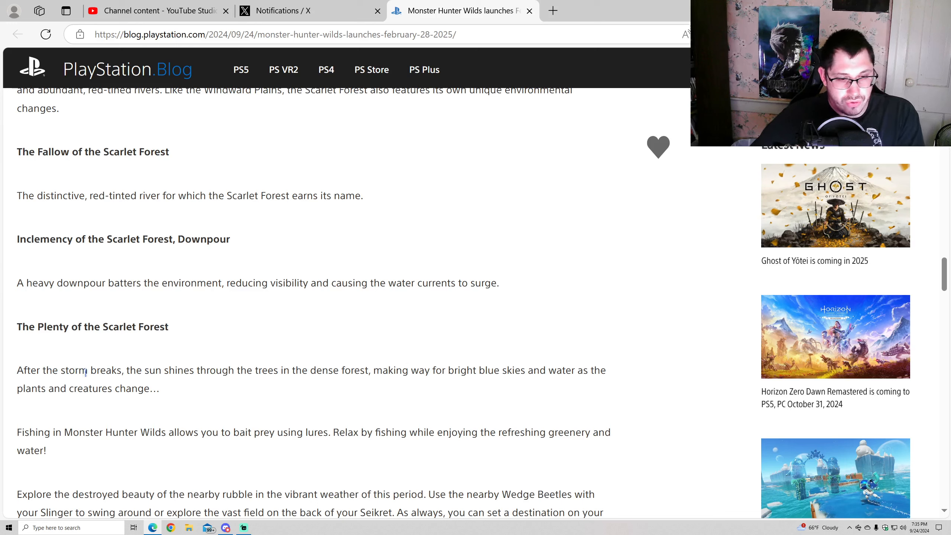
mouse_move(471, 392)
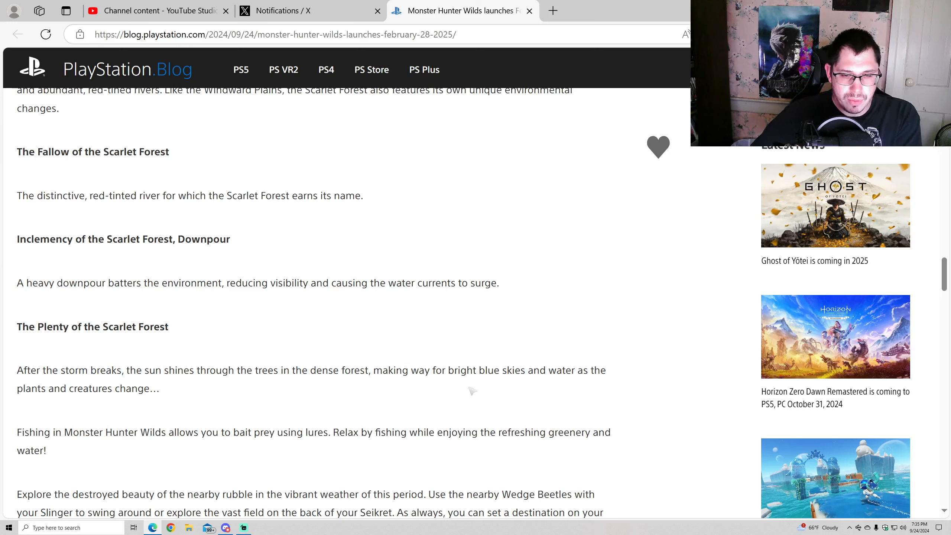
mouse_move(161, 399)
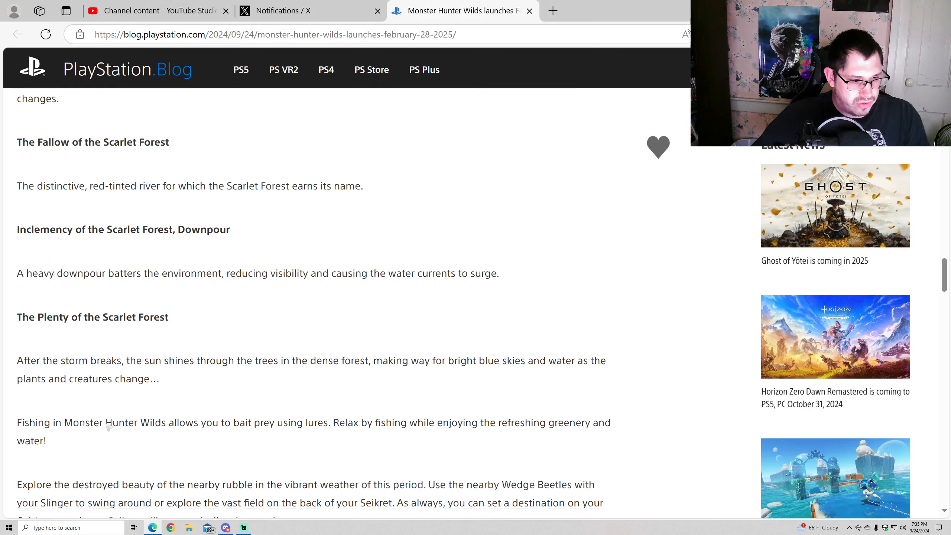
Scroll to the Wudwuds section and the 'Brand new monsters' heading introducing Uth Duna
scroll(down, 3)
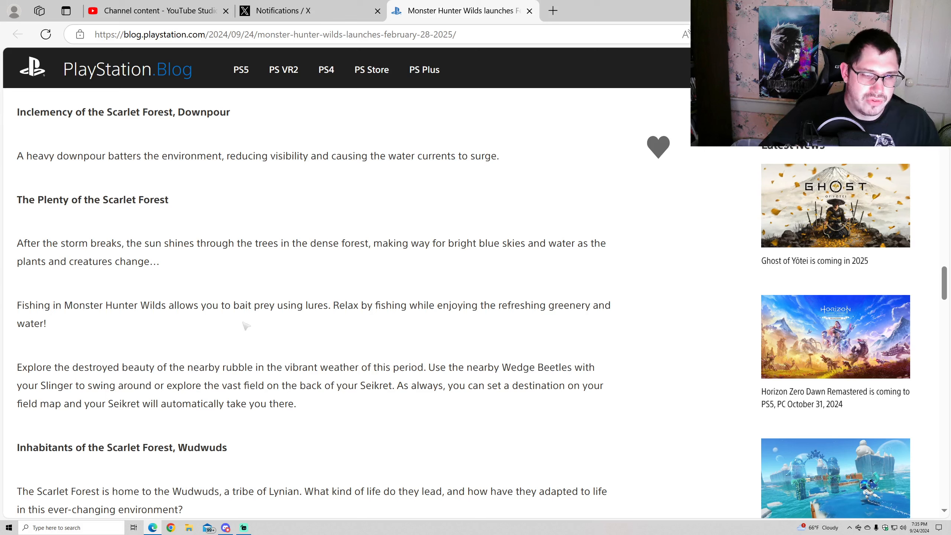
mouse_move(380, 316)
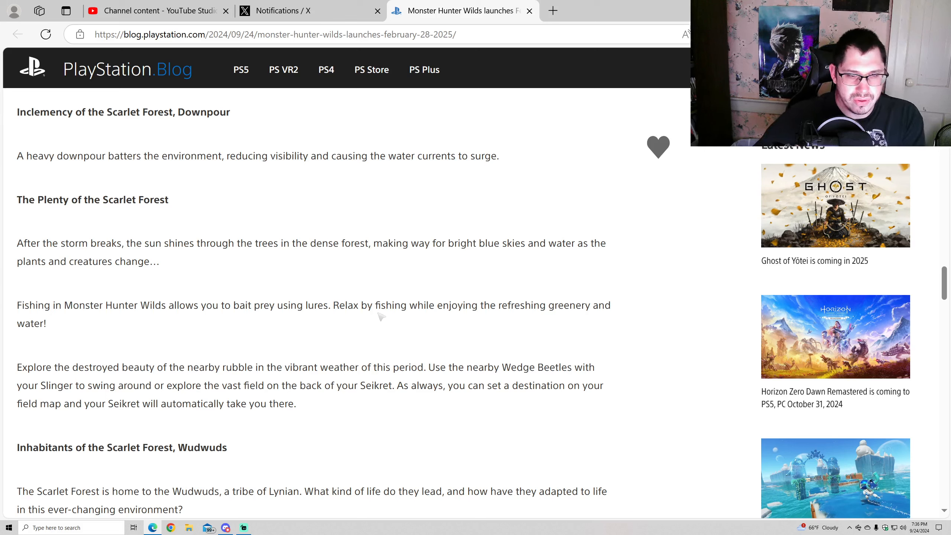
mouse_move(425, 318)
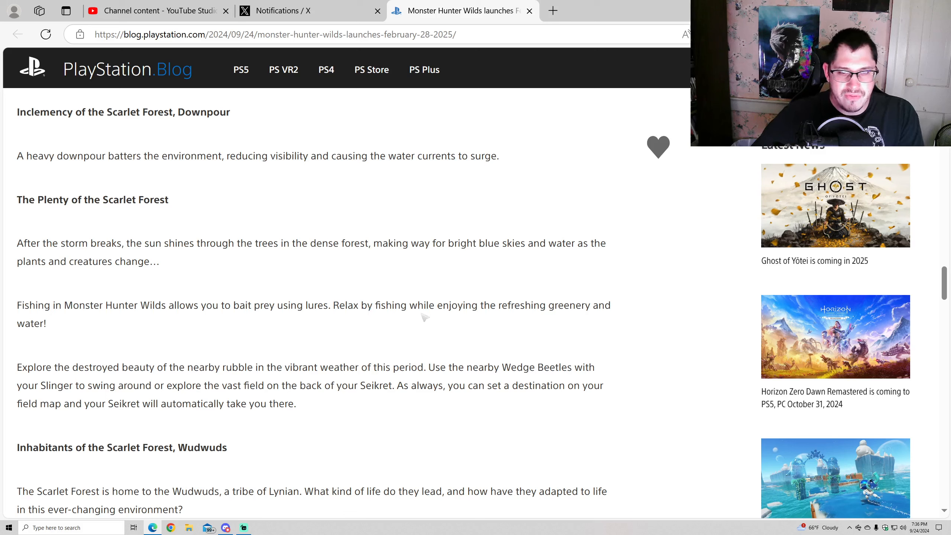
mouse_move(475, 321)
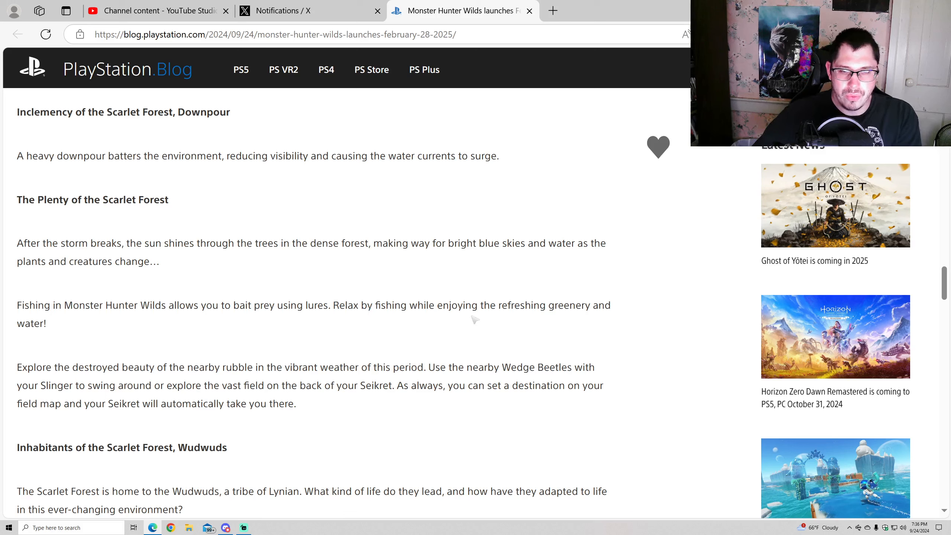
mouse_move(66, 386)
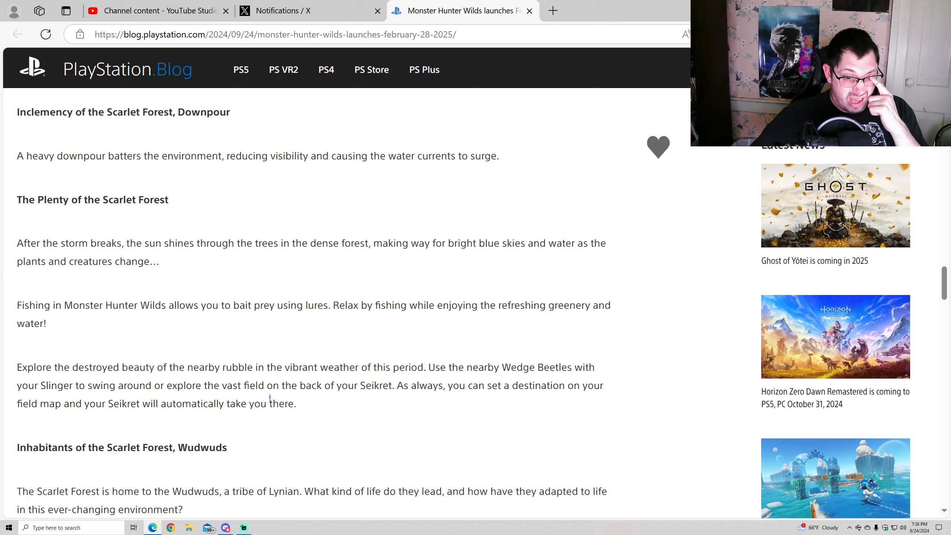
mouse_move(132, 413)
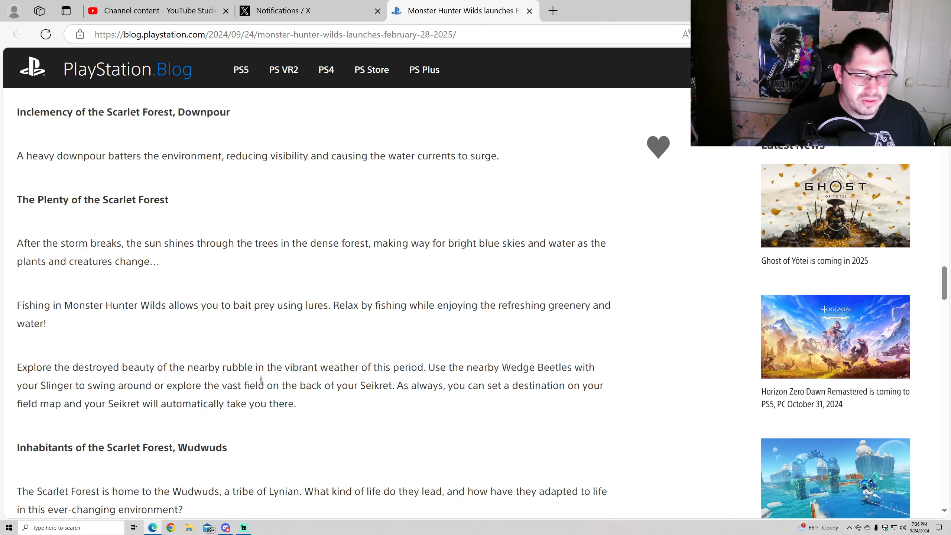
scroll(down, 3)
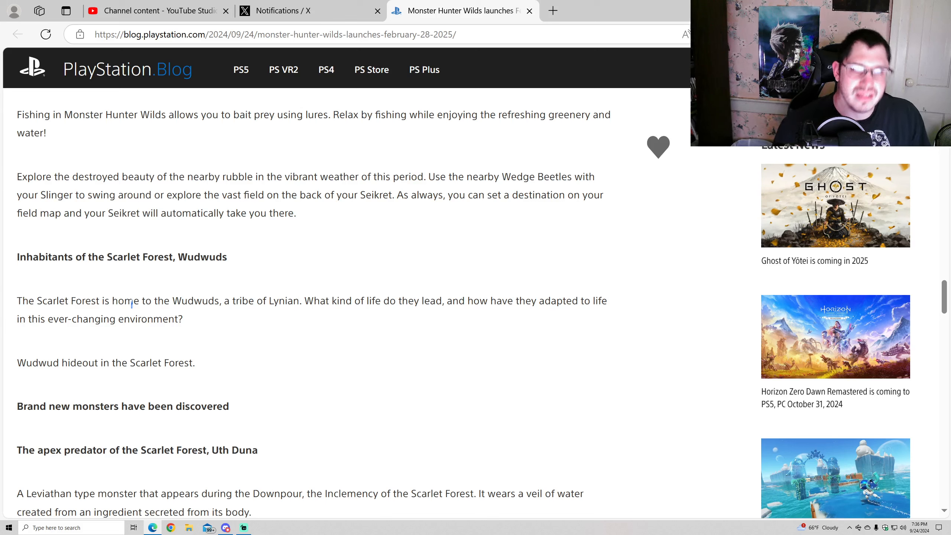
mouse_move(407, 338)
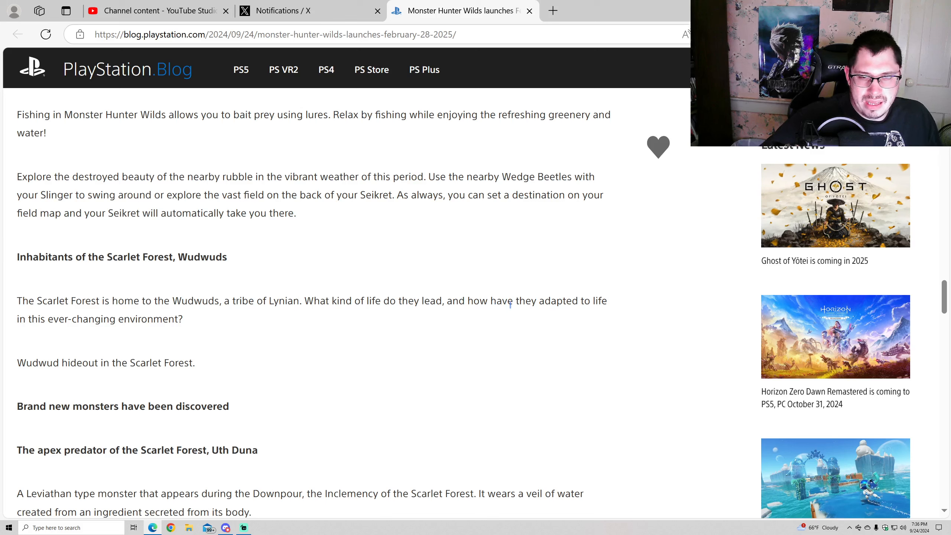
mouse_move(289, 330)
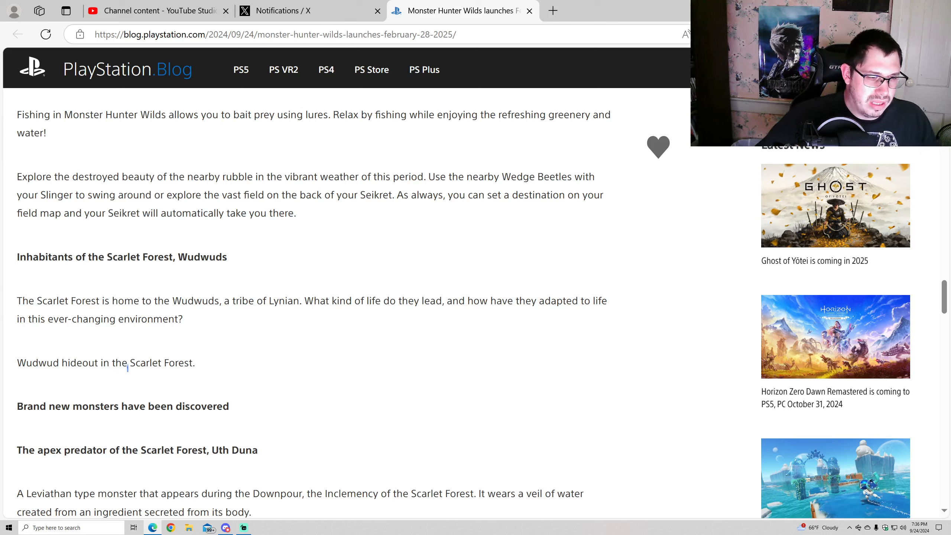
scroll(down, 3)
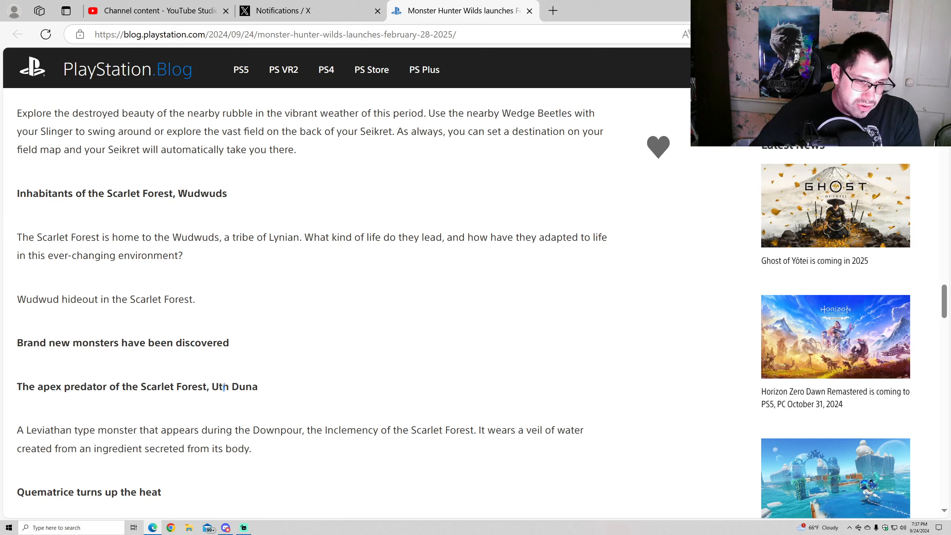
mouse_move(225, 404)
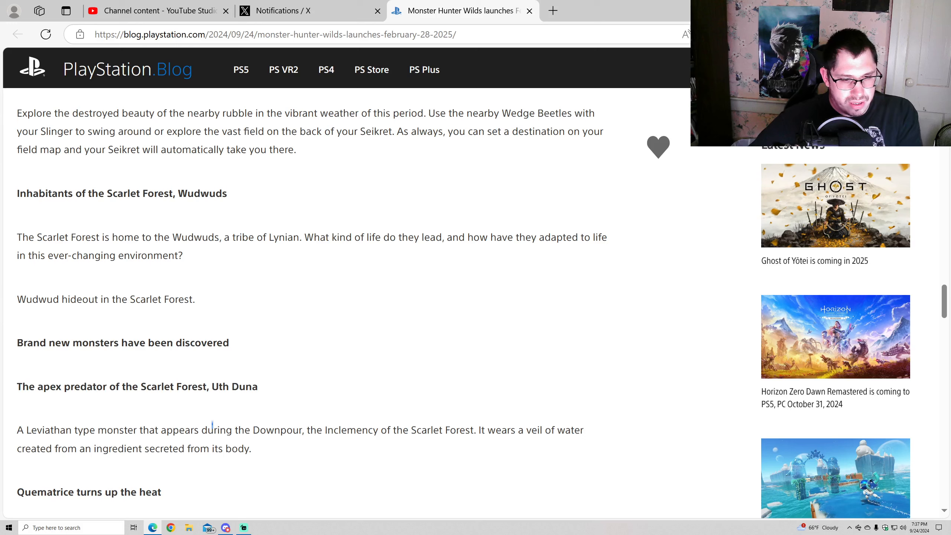
mouse_move(373, 453)
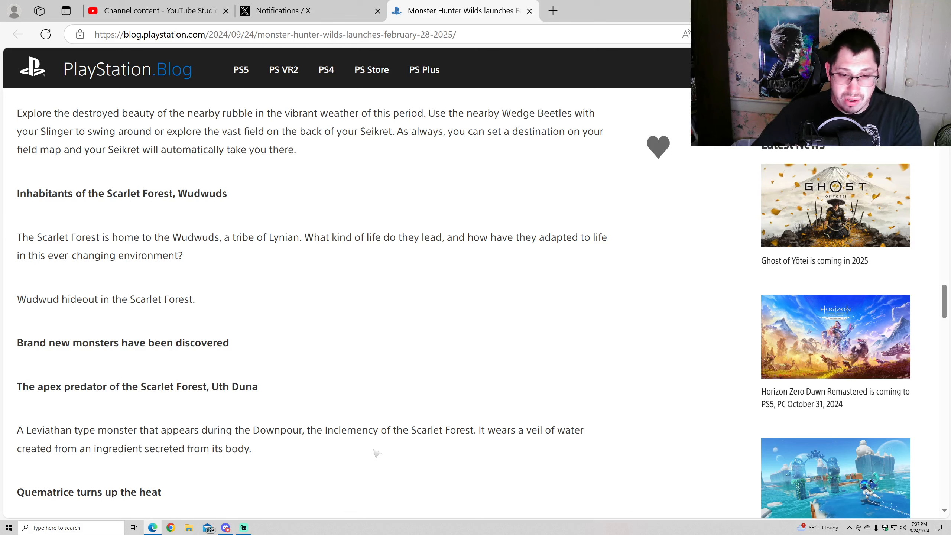
mouse_move(118, 476)
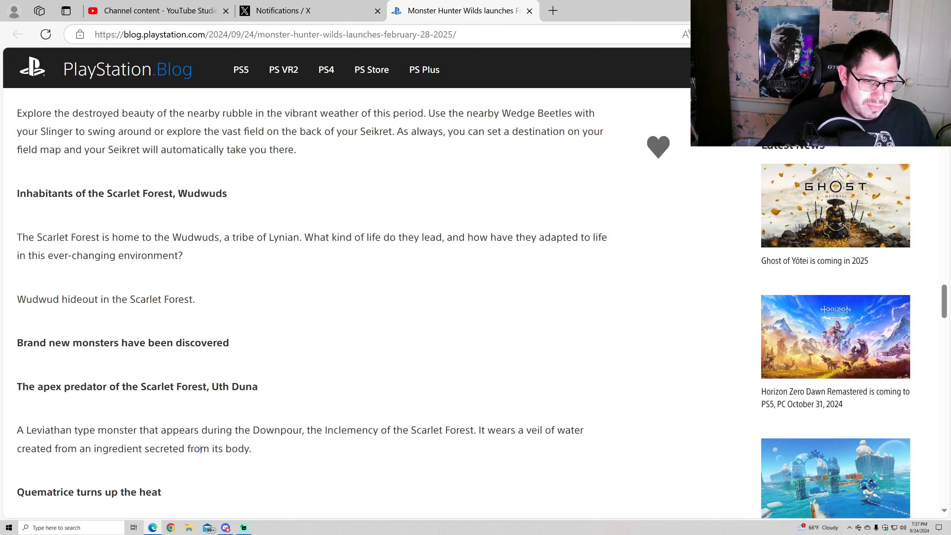
Scroll past the Quematrice section to the Summary with the February 28, 2025 release and pre-order bonuses
scroll(down, 3)
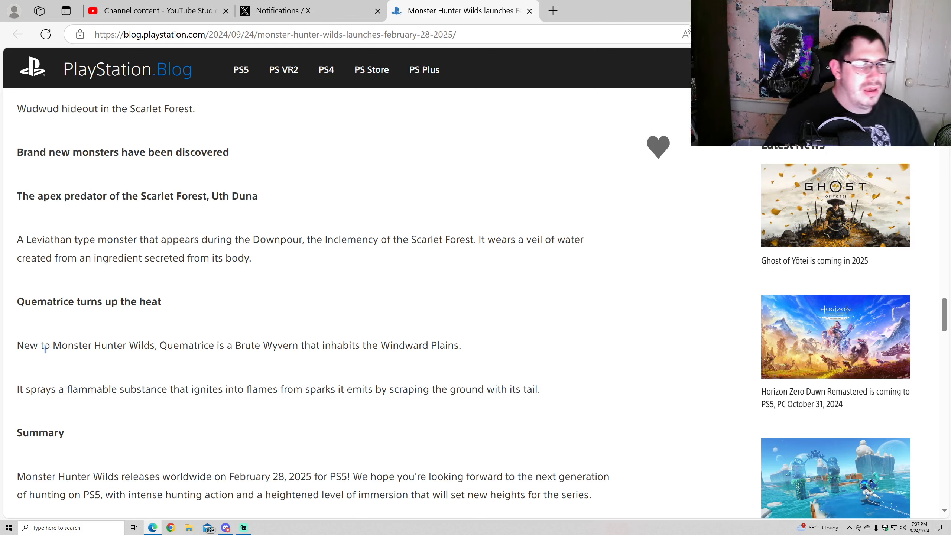
mouse_move(70, 372)
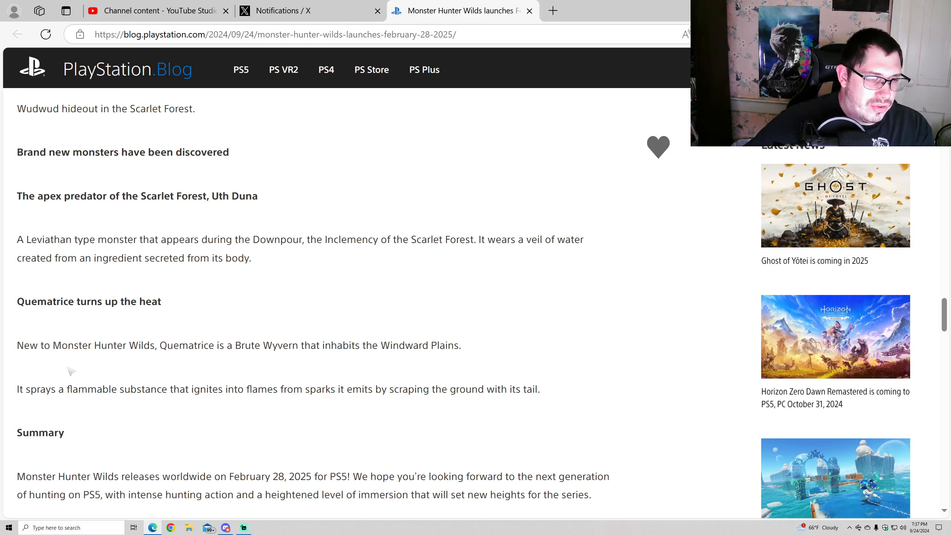
mouse_move(232, 355)
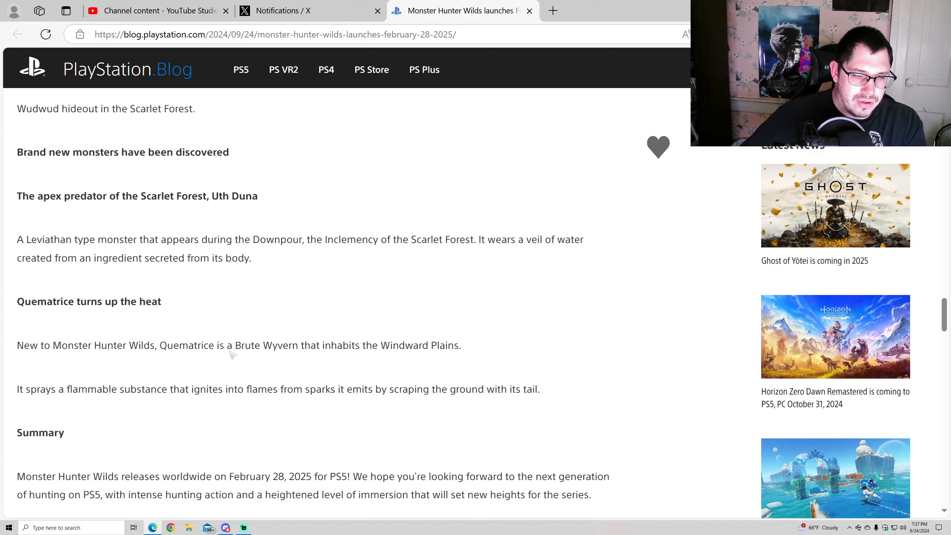
mouse_move(330, 372)
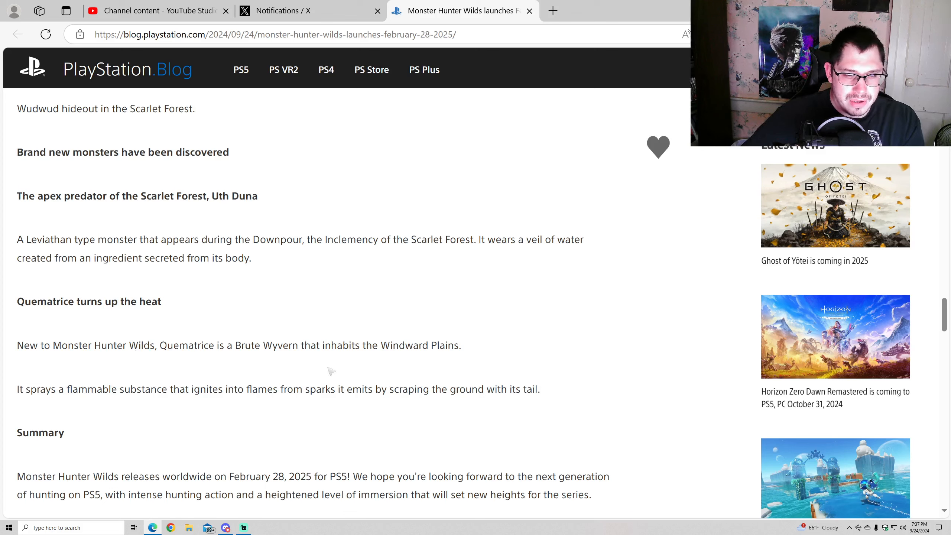
mouse_move(311, 381)
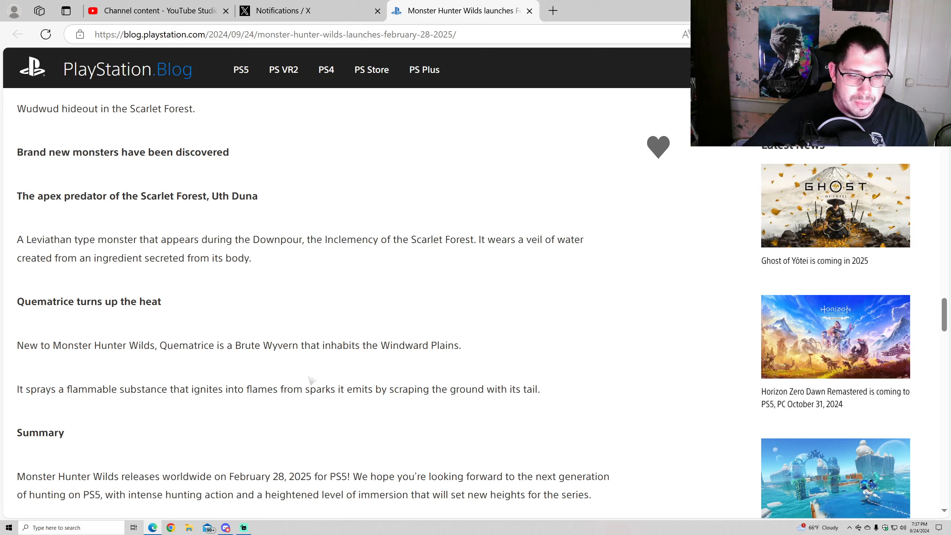
mouse_move(41, 410)
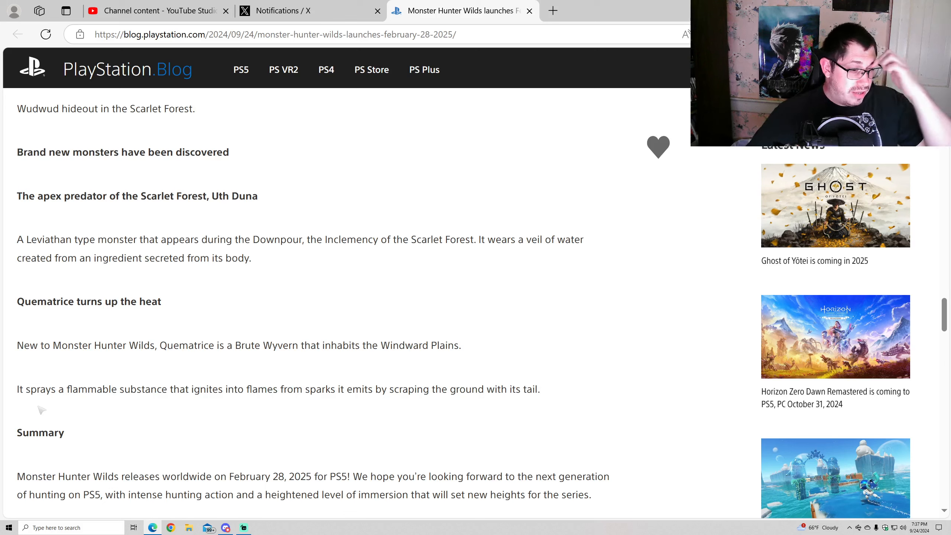
mouse_move(182, 405)
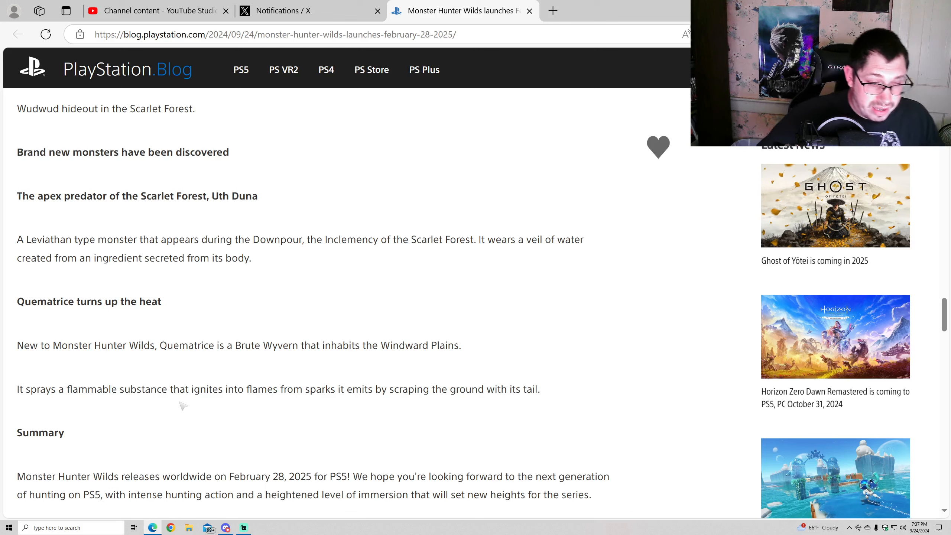
mouse_move(416, 400)
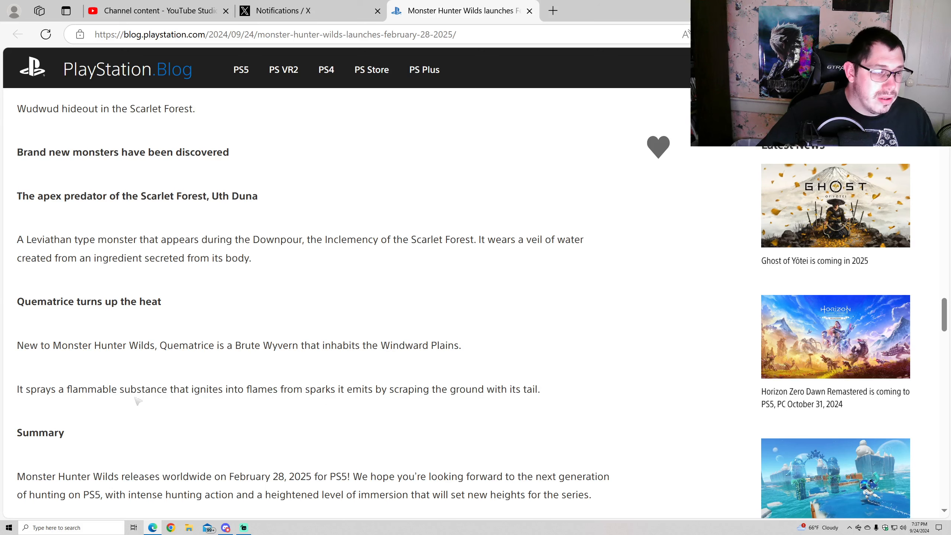
scroll(down, 3)
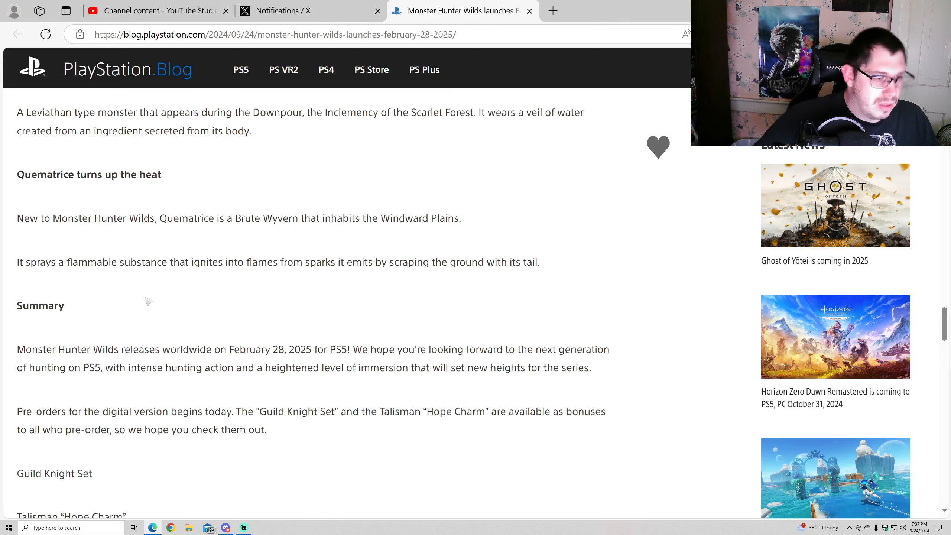
scroll(down, 3)
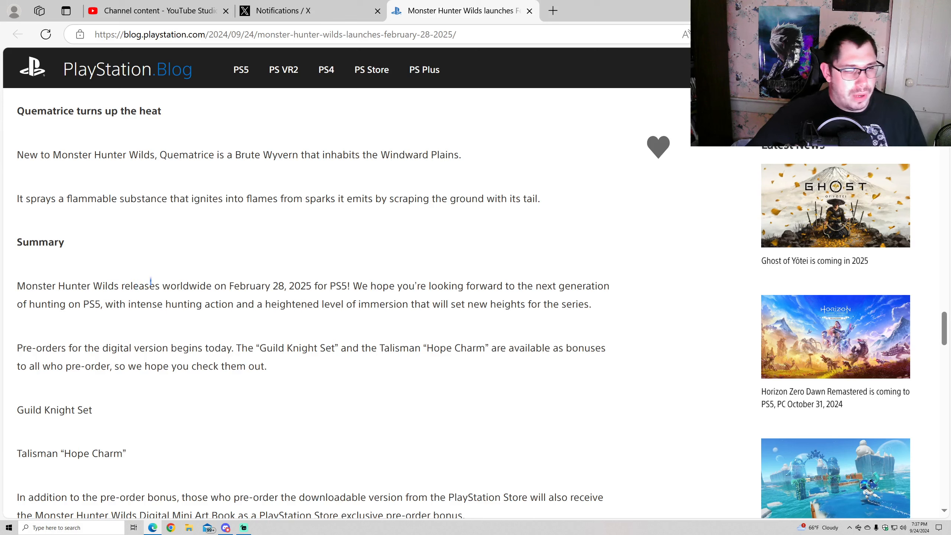
mouse_move(303, 279)
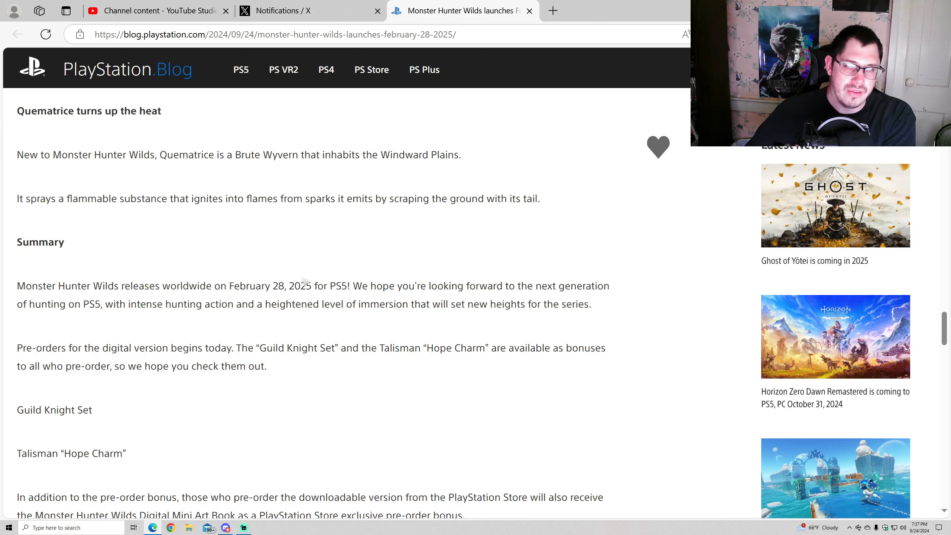
mouse_move(443, 297)
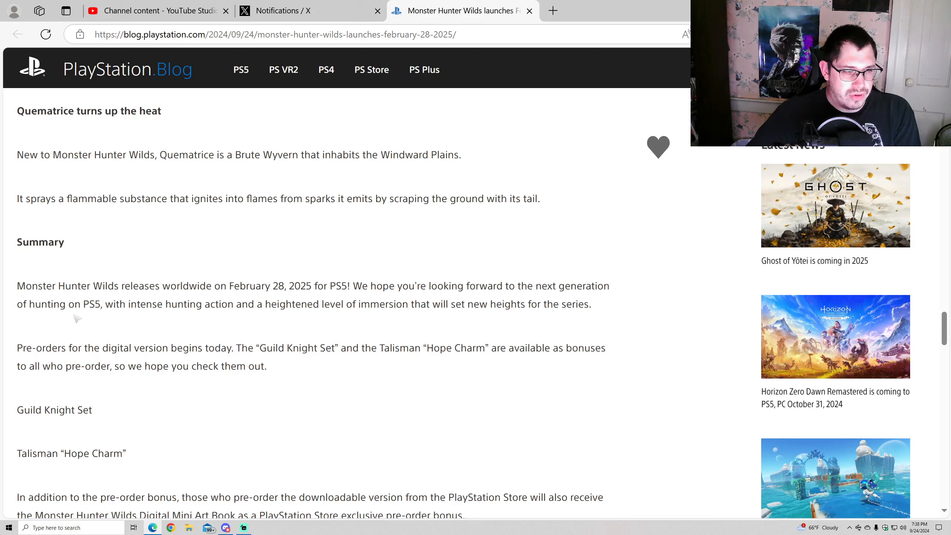
mouse_move(191, 315)
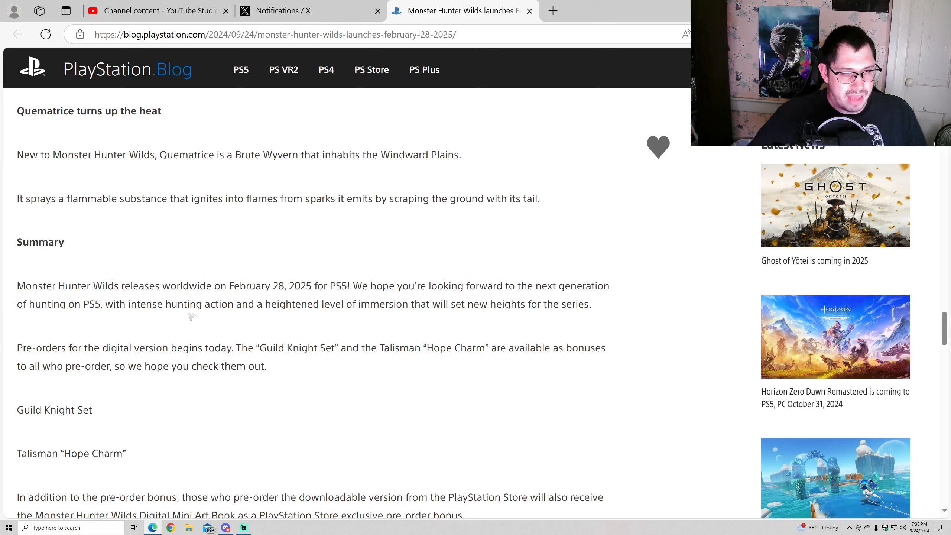
mouse_move(342, 315)
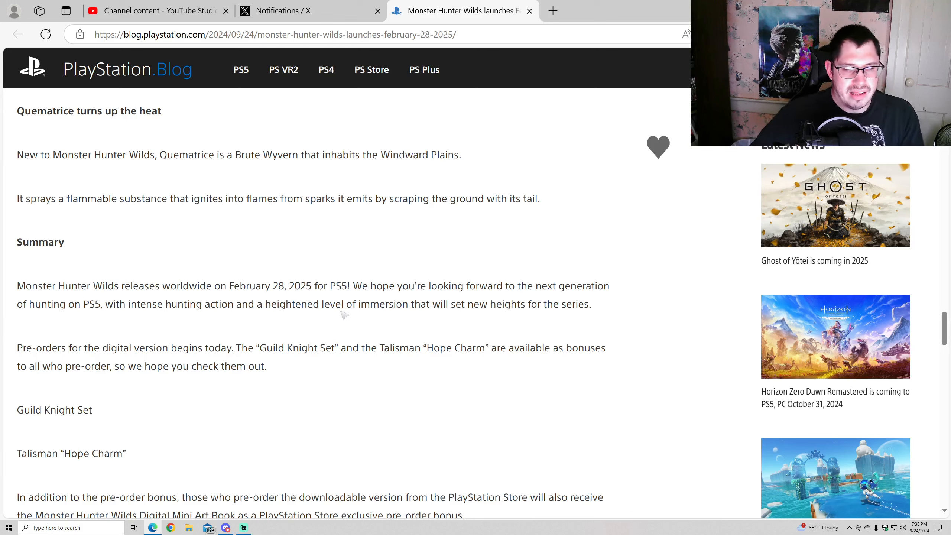
mouse_move(531, 318)
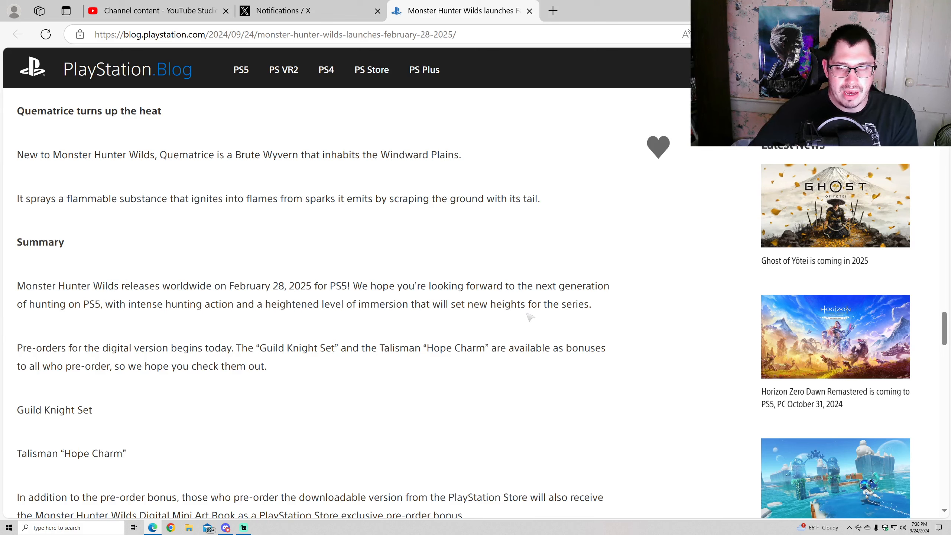
mouse_move(461, 324)
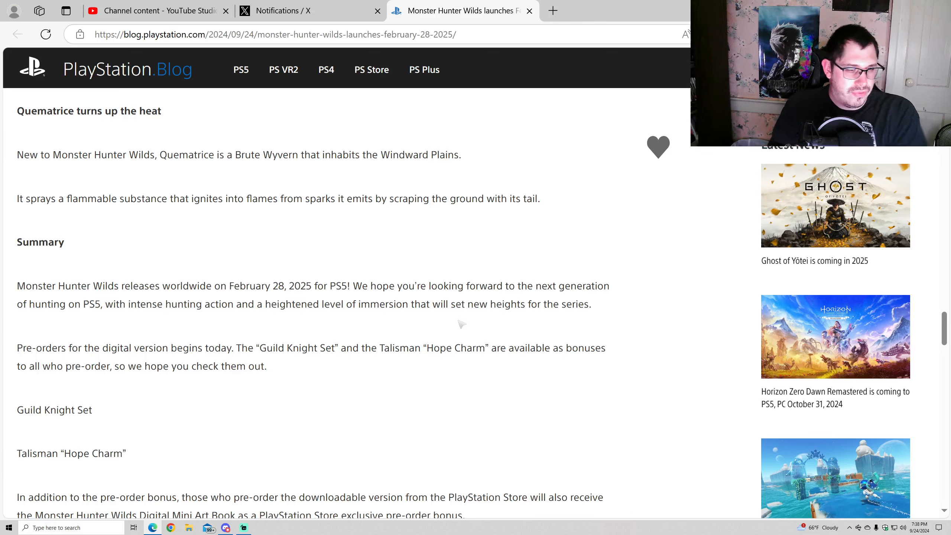
mouse_move(290, 363)
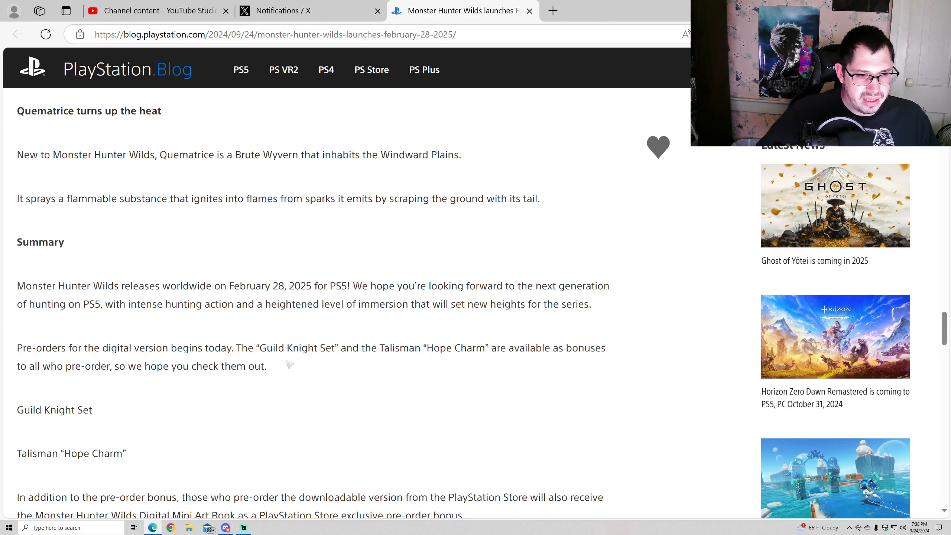
mouse_move(364, 357)
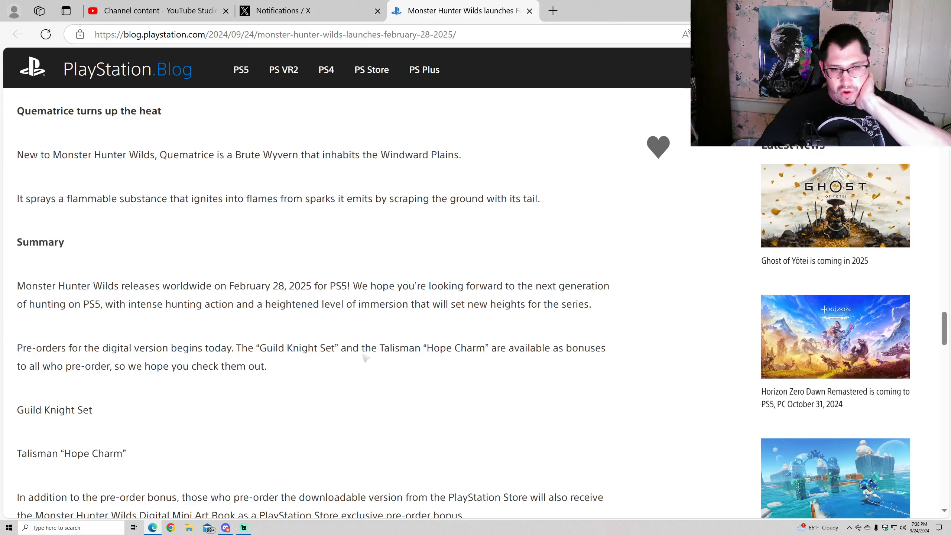
mouse_move(100, 376)
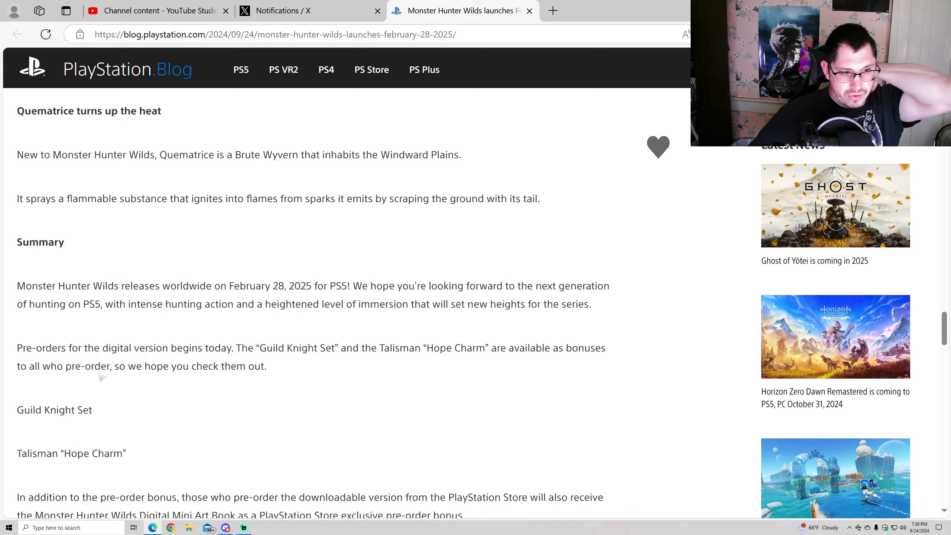
mouse_move(159, 382)
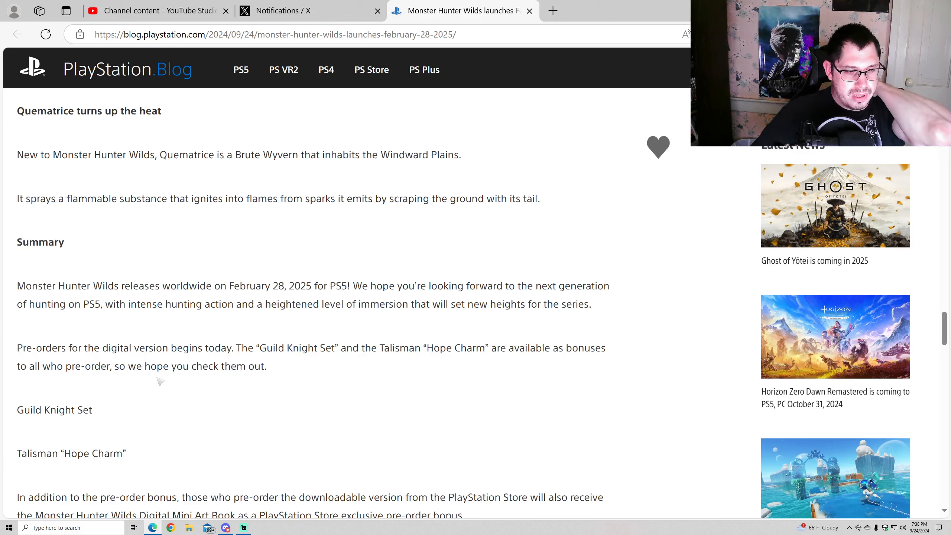
Scroll to the Guild Knight Set and Hope Charm bonuses and the Standard and Deluxe Edition details
scroll(down, 3)
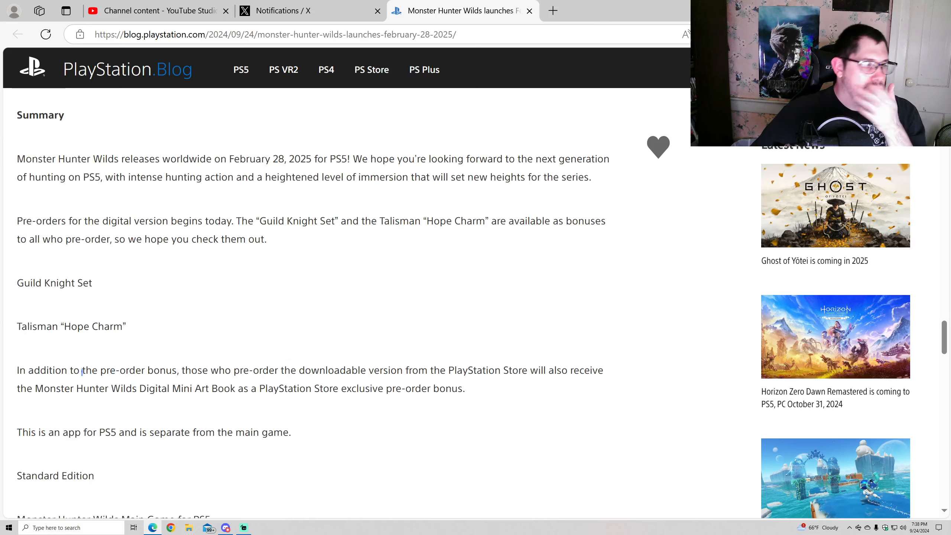
scroll(down, 3)
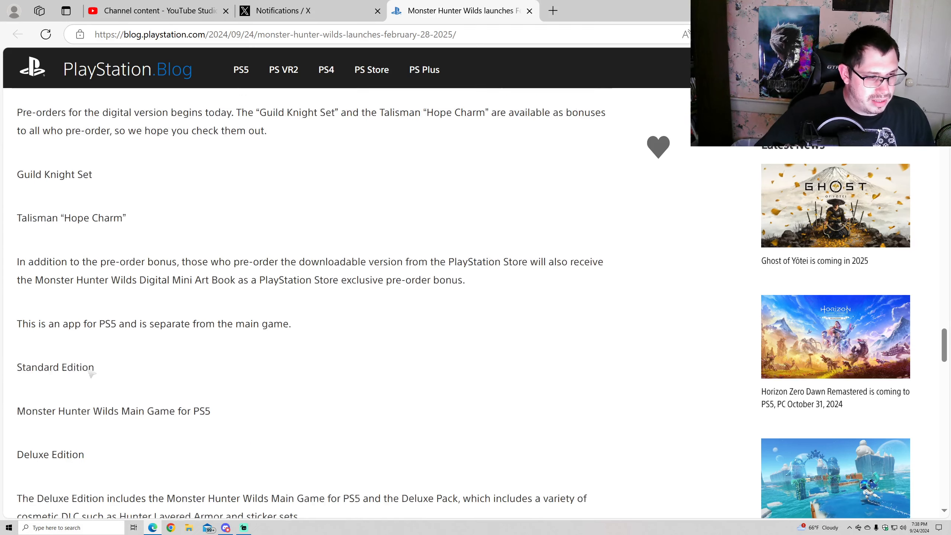
scroll(down, 3)
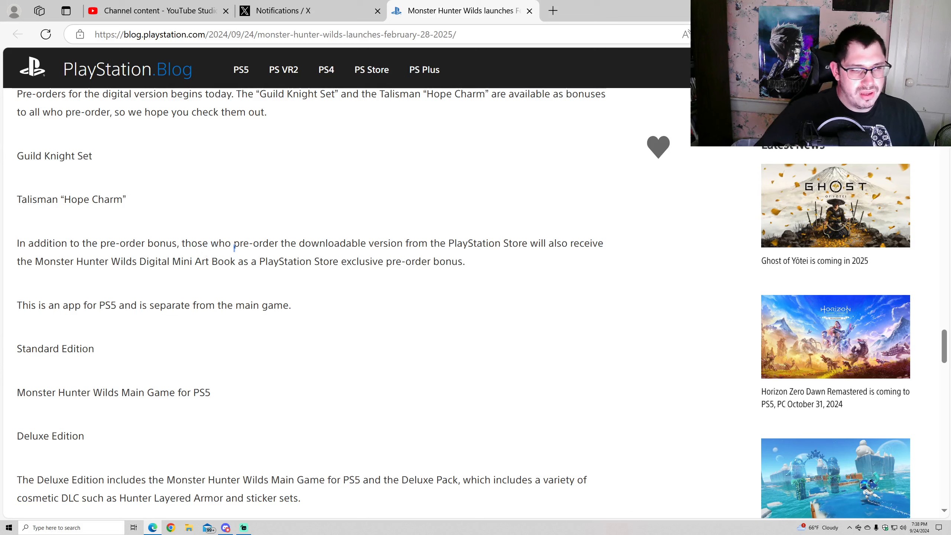
mouse_move(360, 237)
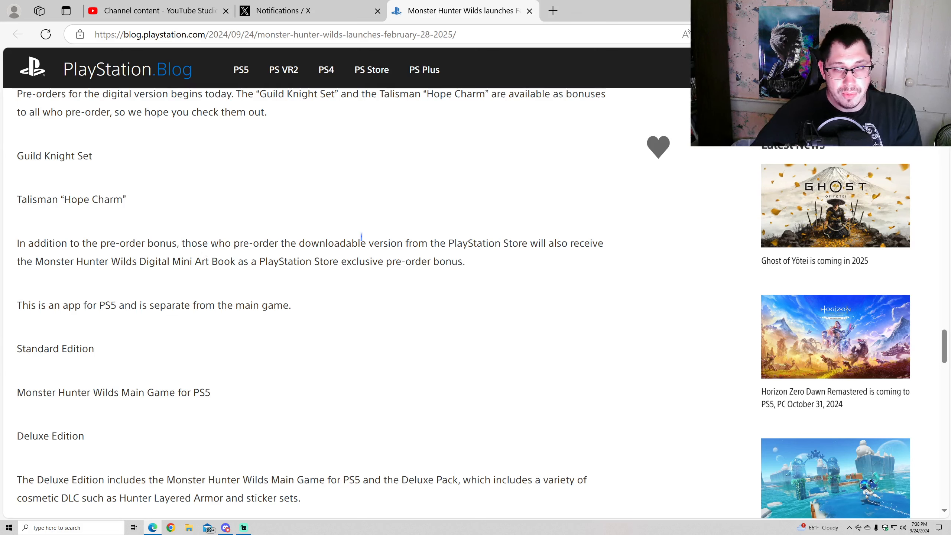
mouse_move(191, 253)
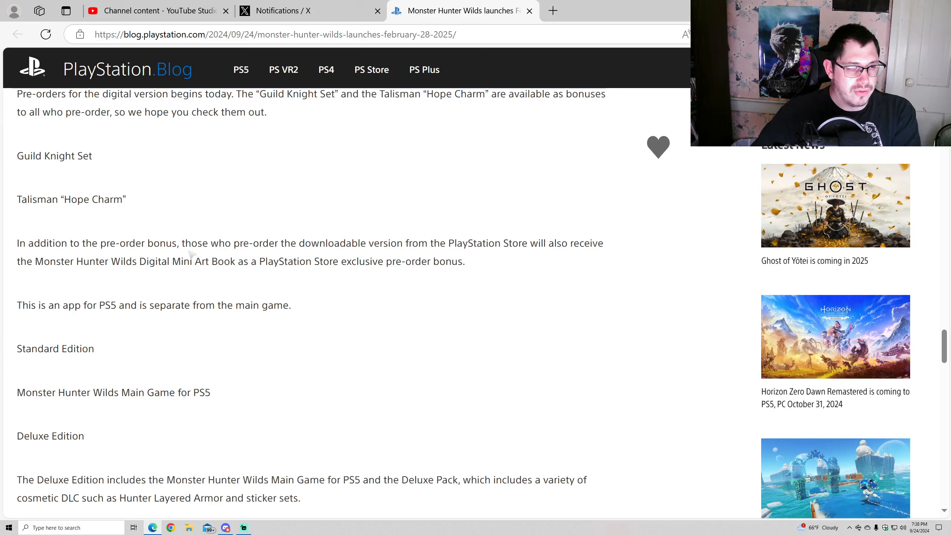
mouse_move(141, 277)
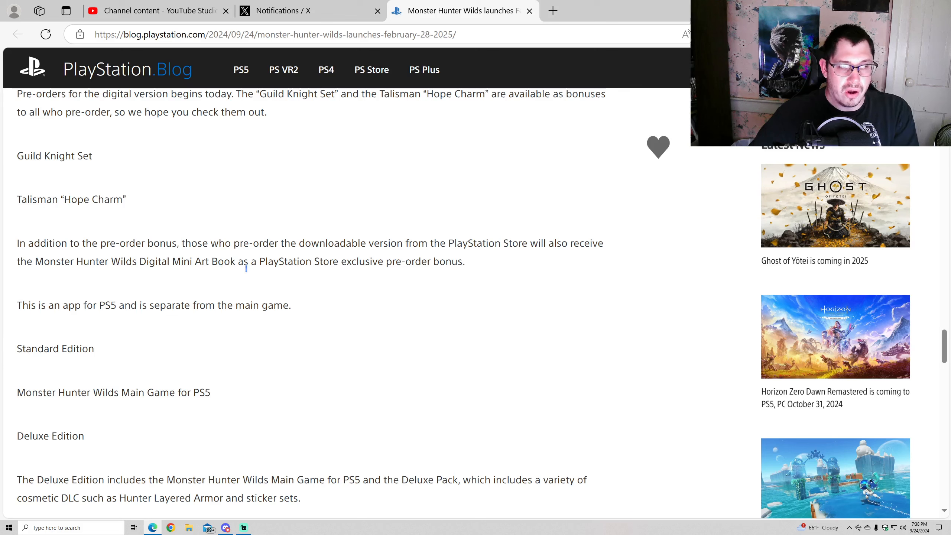
mouse_move(425, 273)
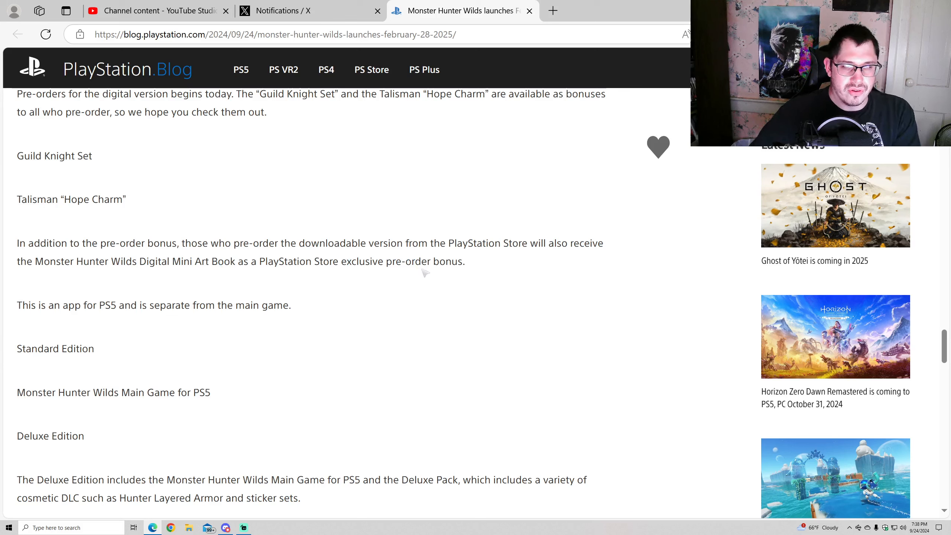
mouse_move(324, 255)
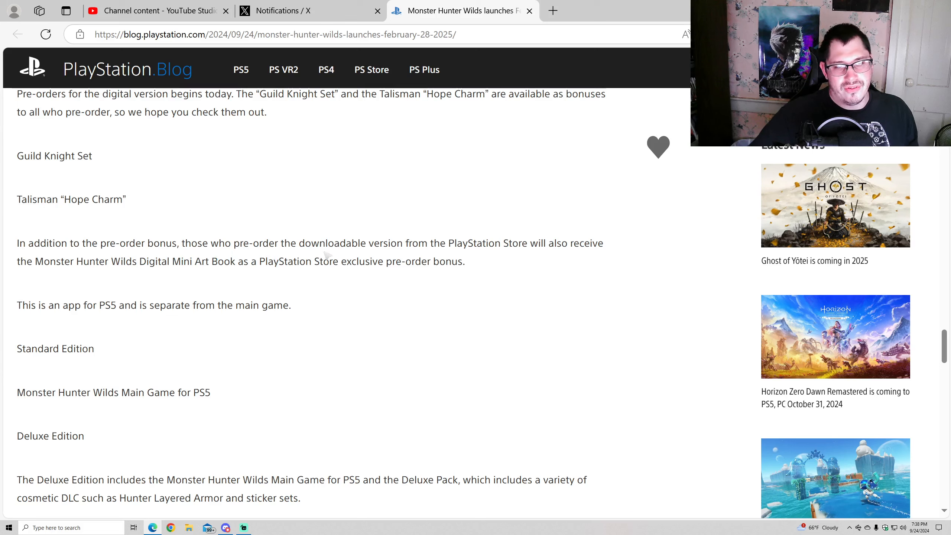
mouse_move(480, 262)
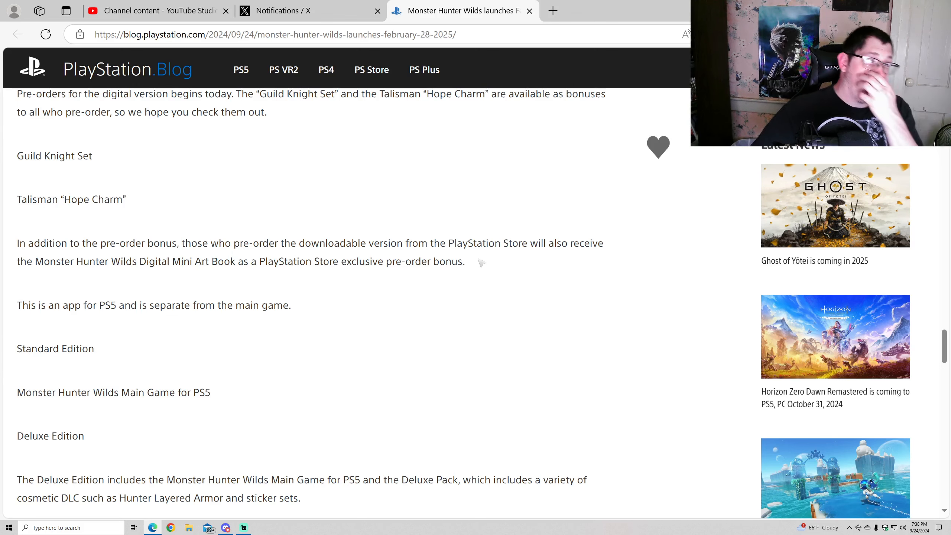
mouse_move(194, 273)
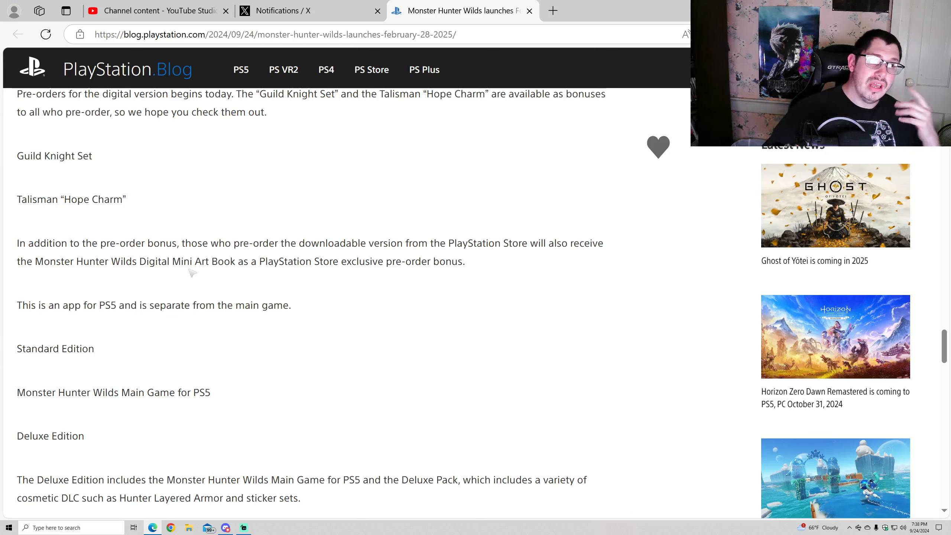
mouse_move(437, 282)
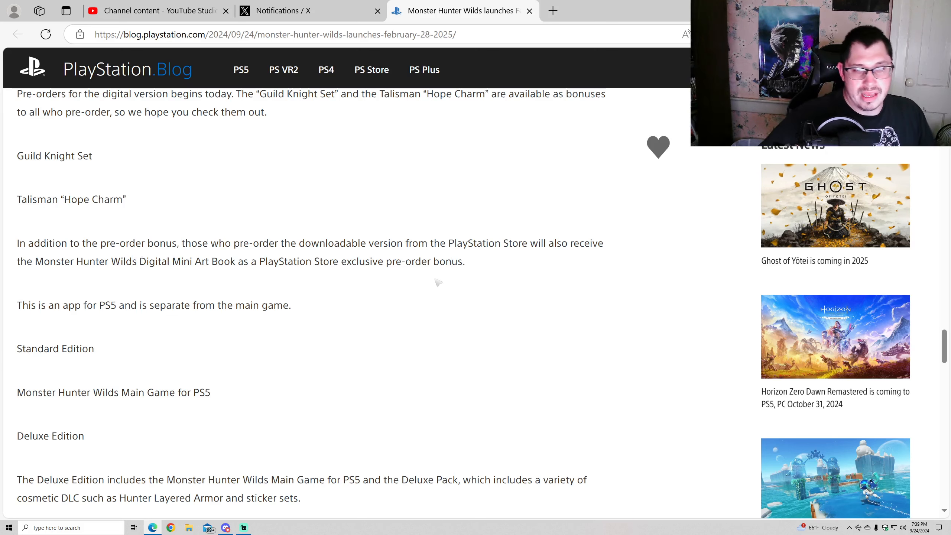
mouse_move(341, 278)
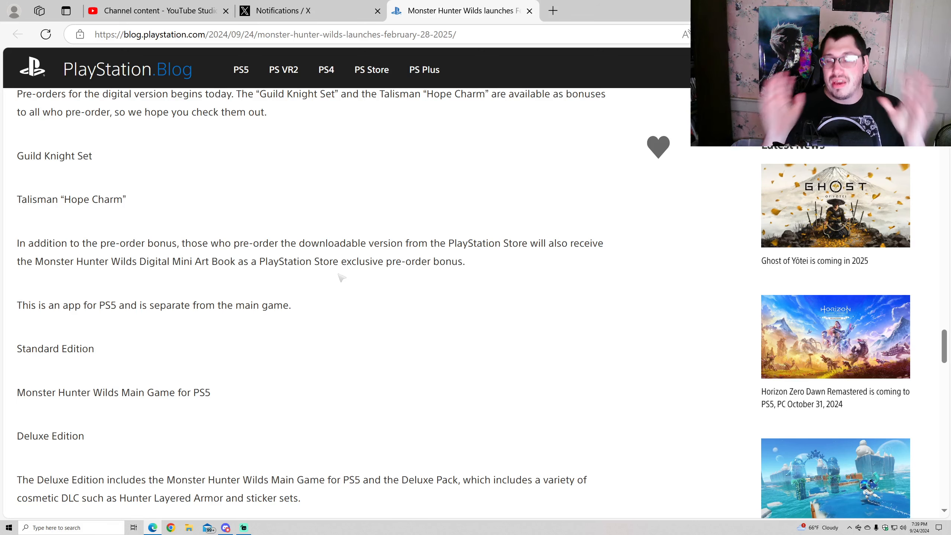
Scroll through the Deluxe Edition contents to the start of the Premium Deluxe Edition section
scroll(down, 3)
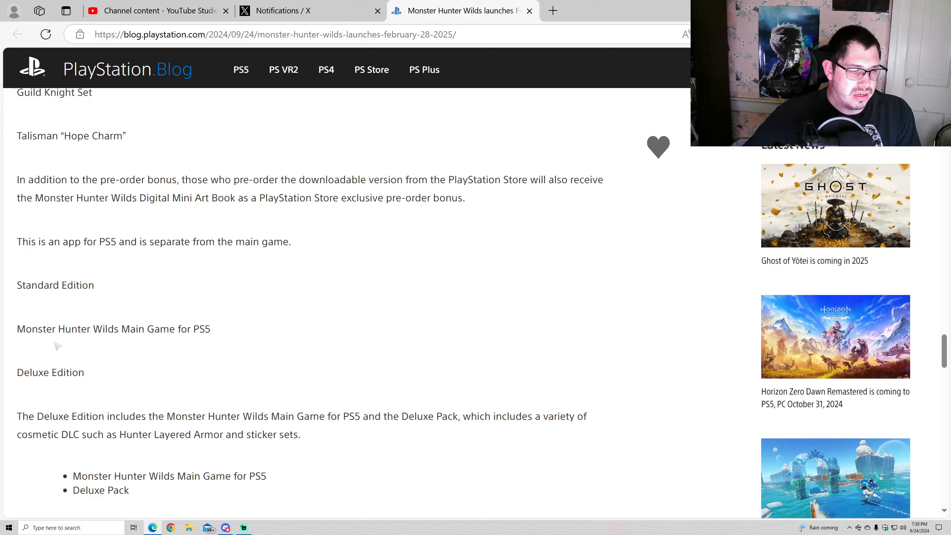
mouse_move(116, 354)
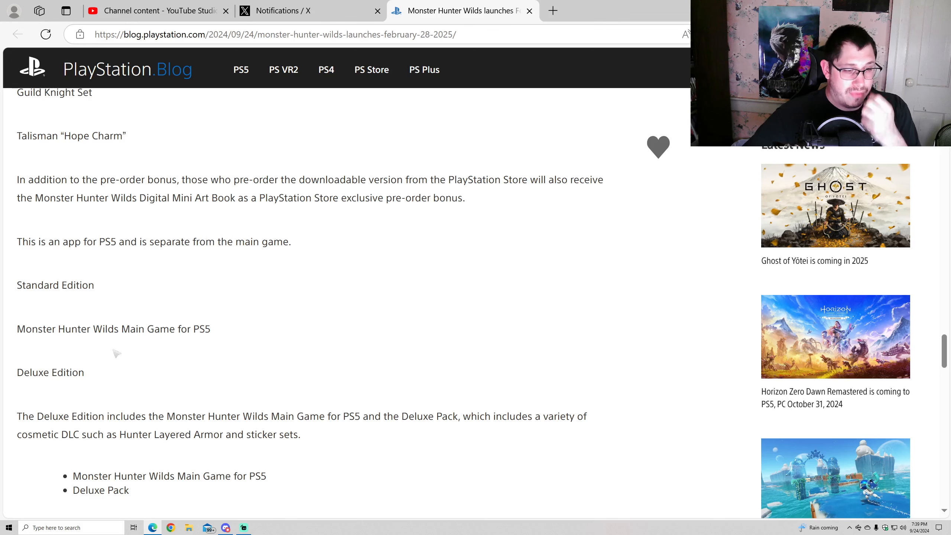
scroll(down, 3)
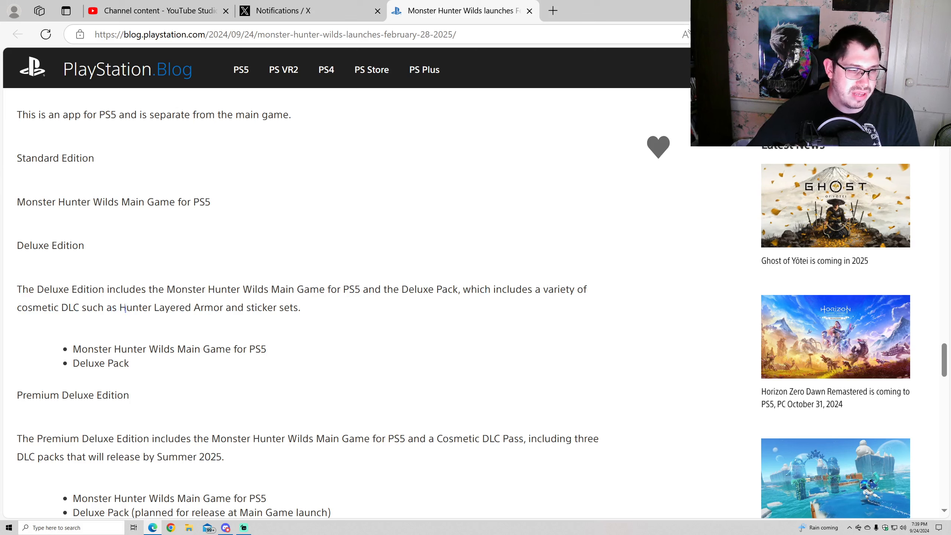
mouse_move(343, 339)
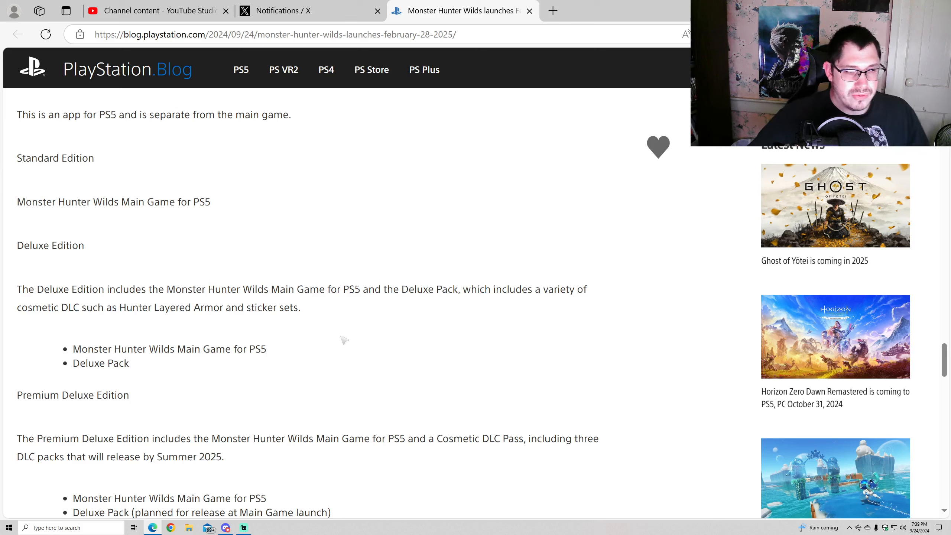
Scroll to the Premium Deluxe Edition contents list and the closing 'stay tuned' paragraphs
scroll(down, 3)
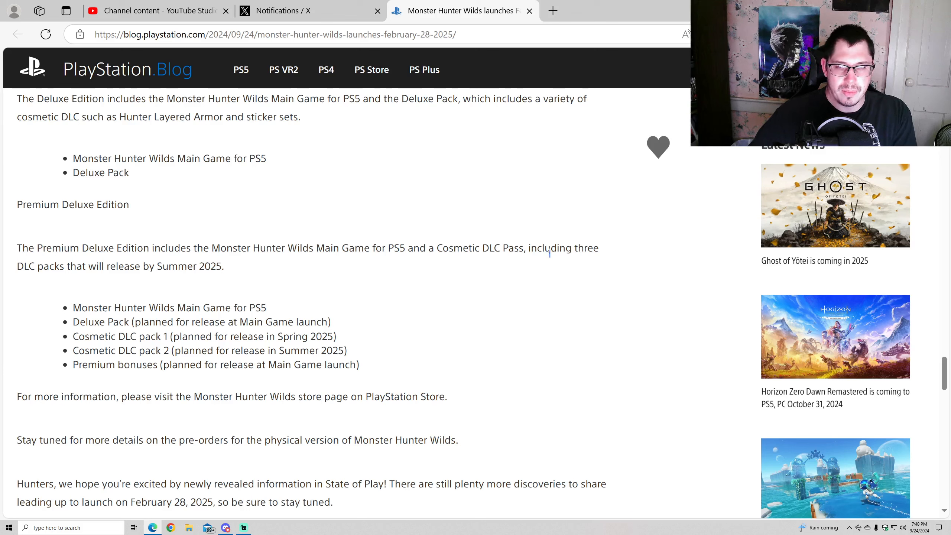
mouse_move(127, 291)
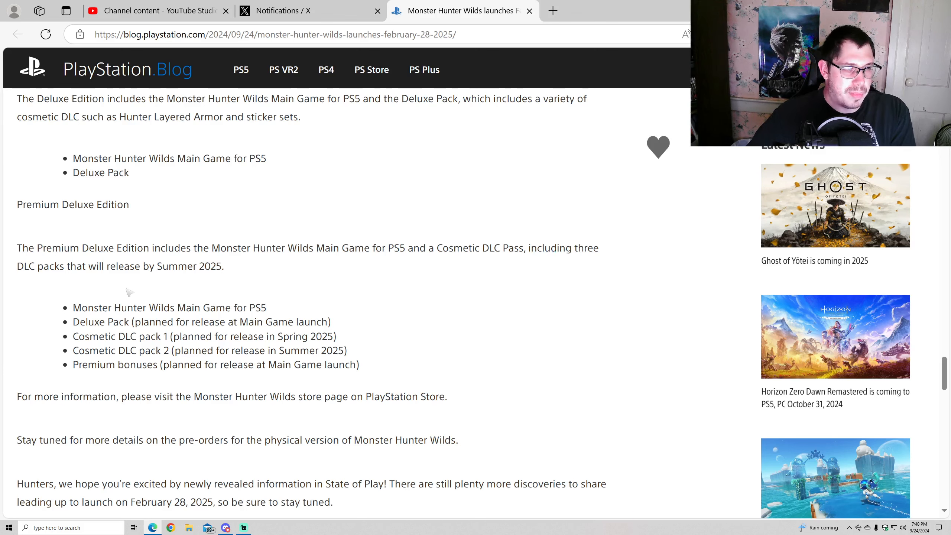
mouse_move(221, 278)
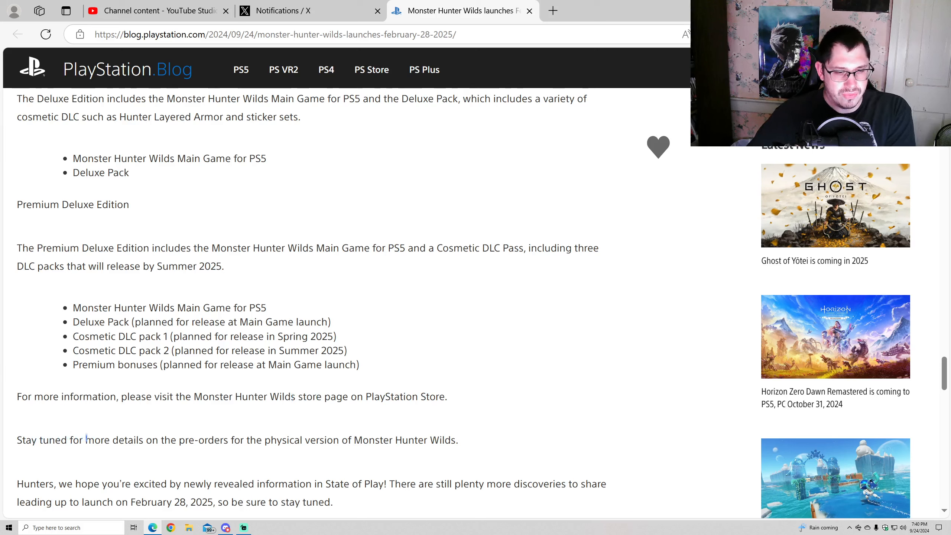
mouse_move(351, 457)
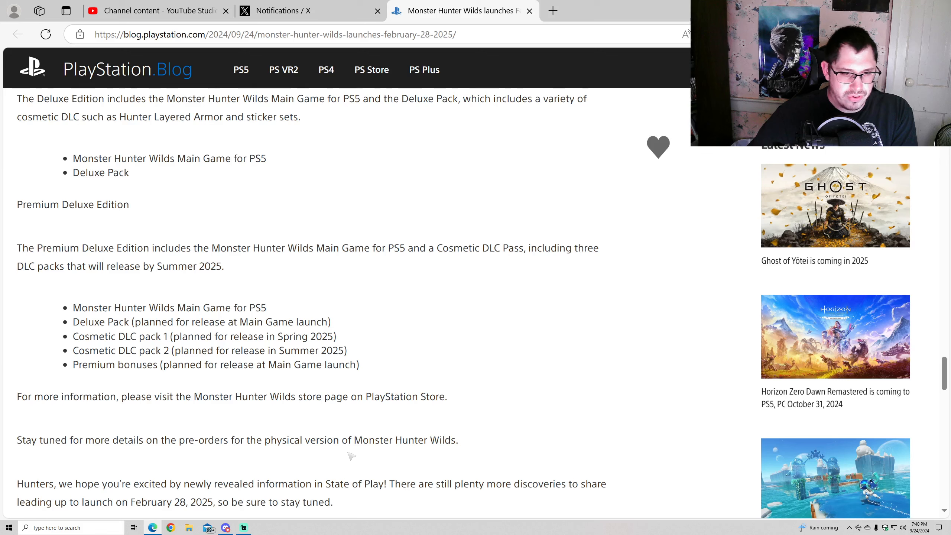
mouse_move(217, 427)
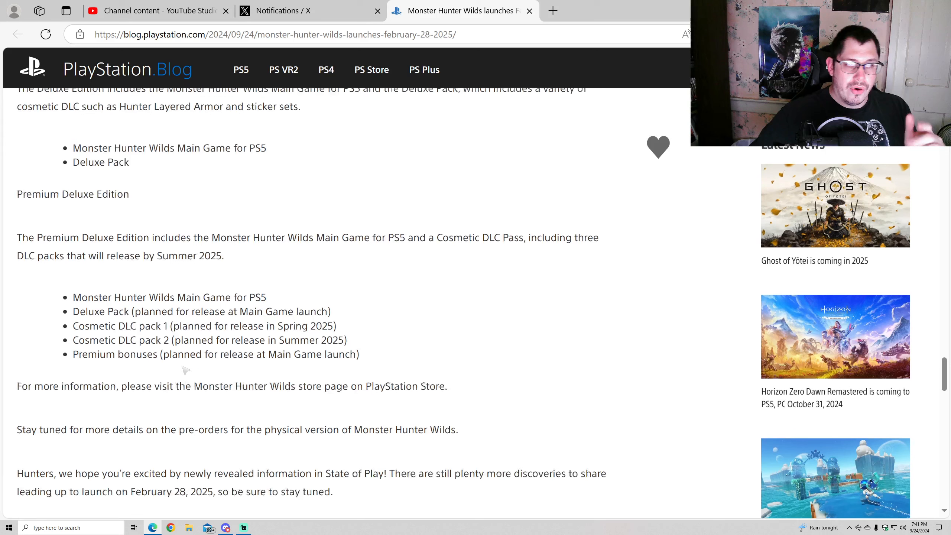
scroll(up, 3)
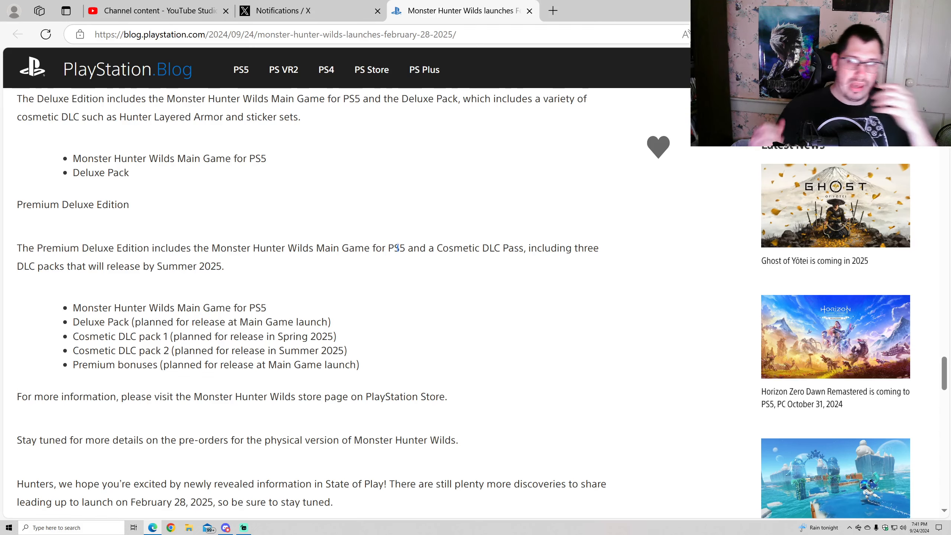
Reach the article's end, then scroll back up to the header and launch headline
scroll(down, 3)
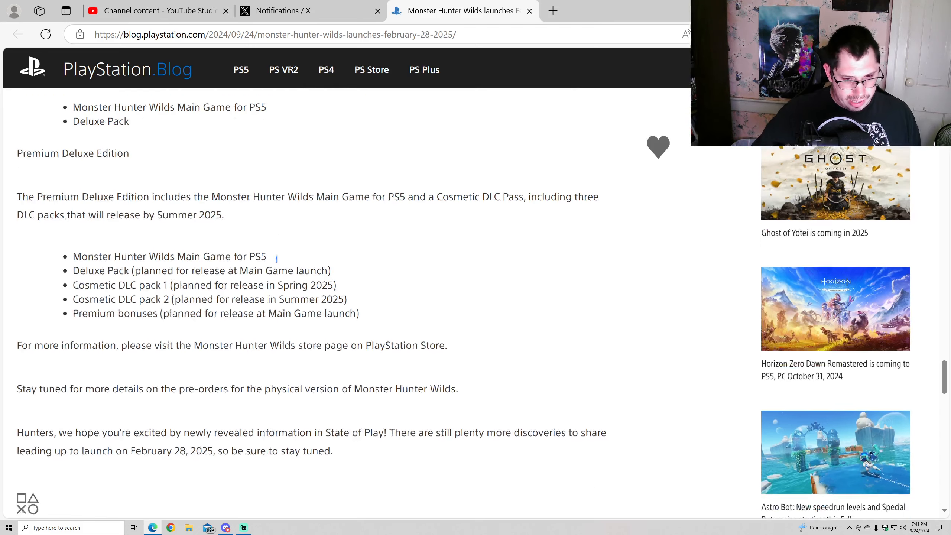
scroll(up, 3)
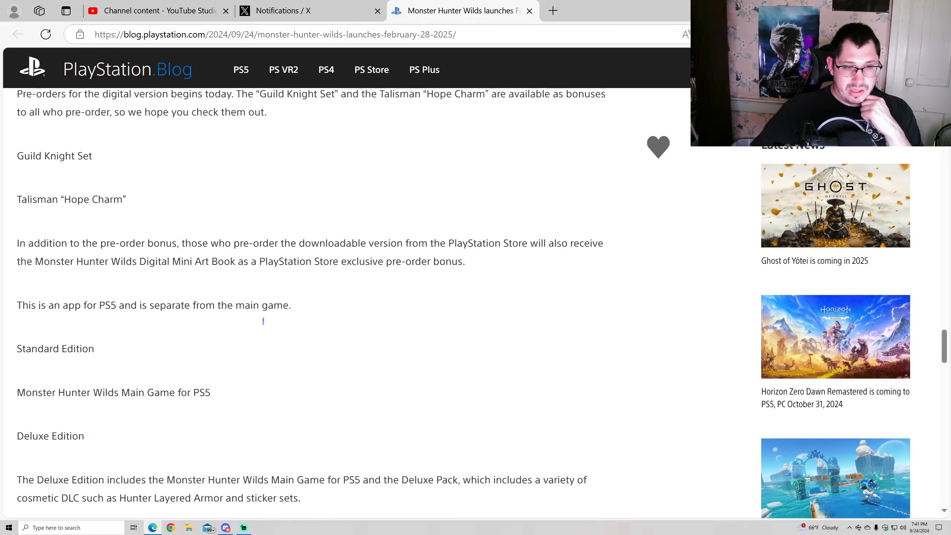
scroll(up, 3)
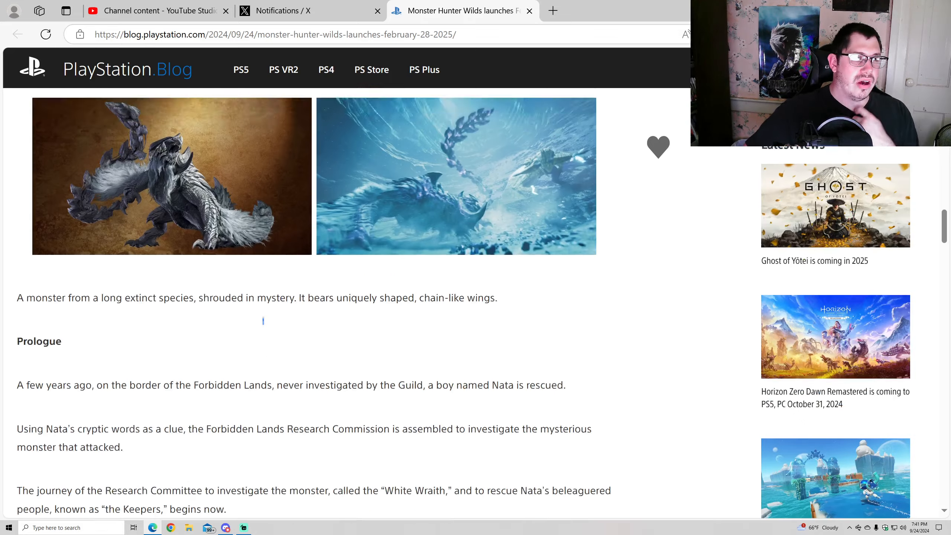
scroll(up, 3)
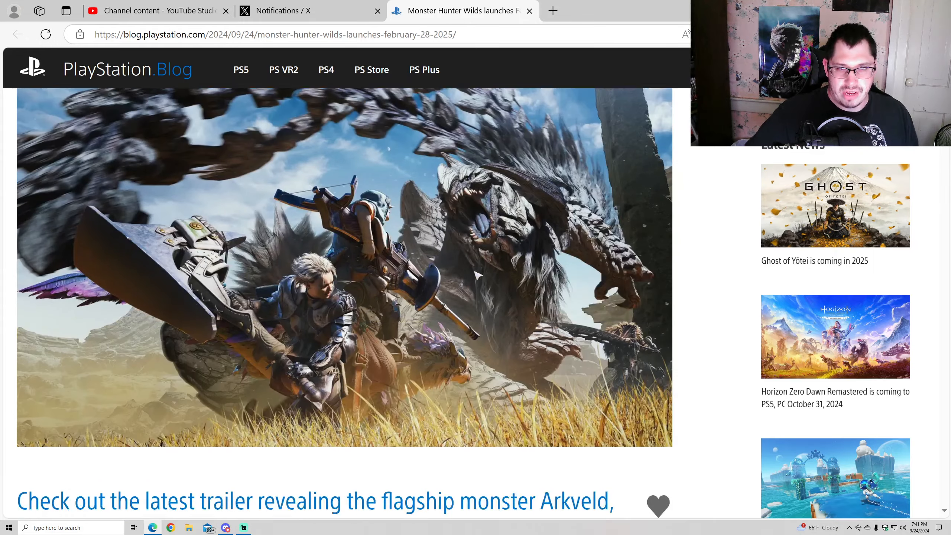
scroll(up, 3)
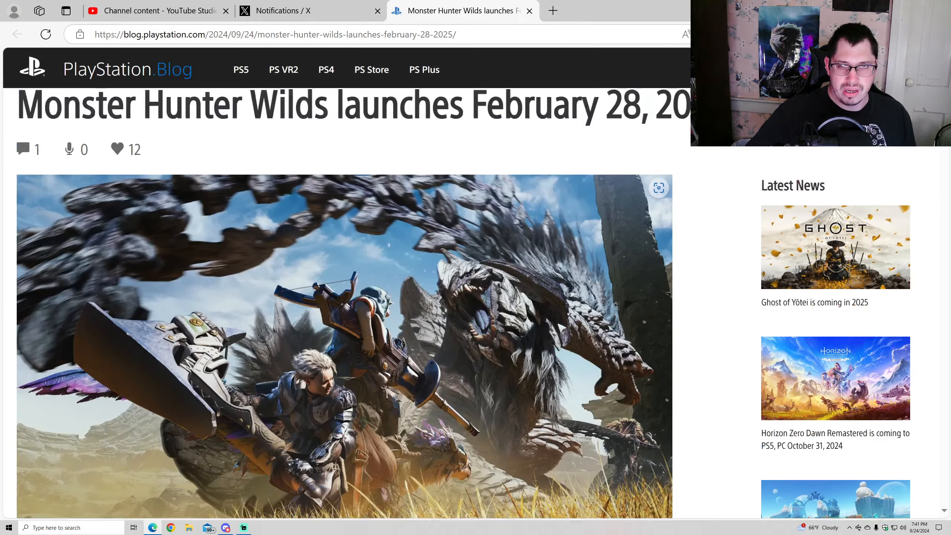
scroll(up, 3)
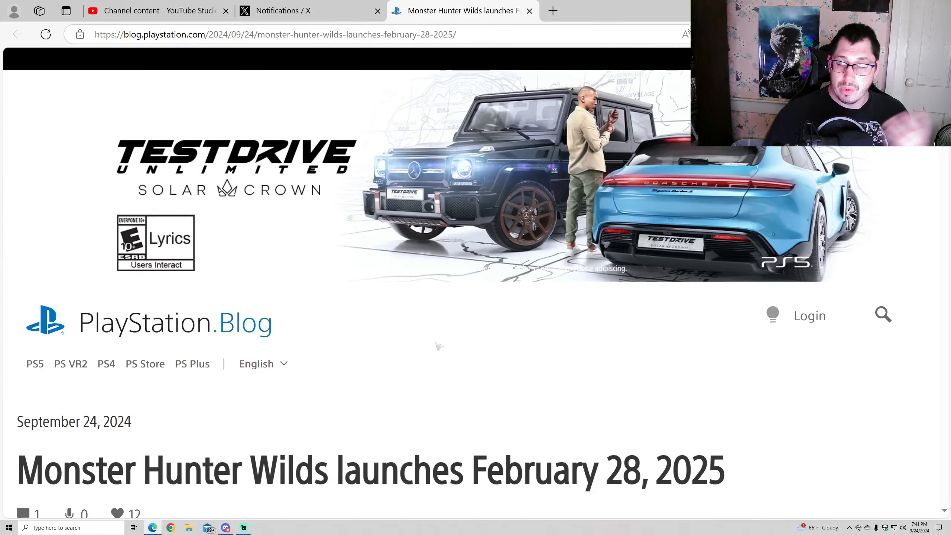